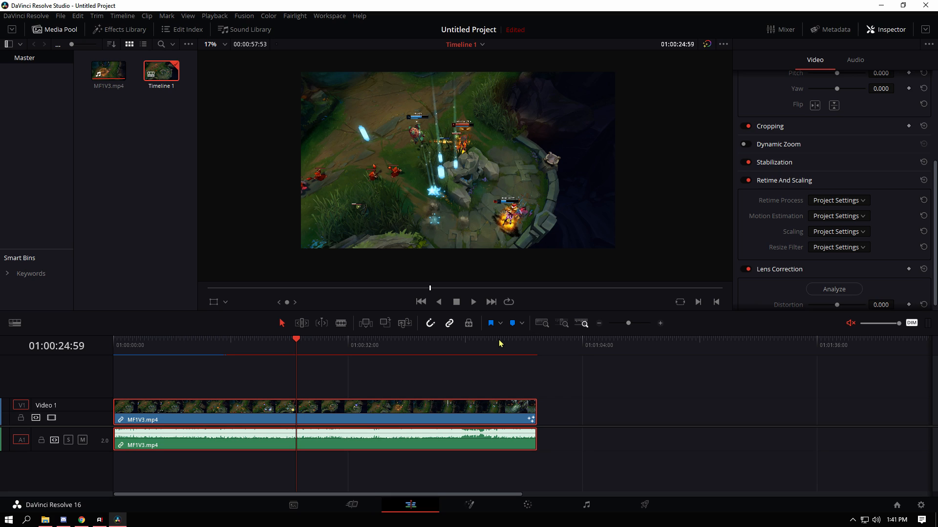
mouse_move(371, 388)
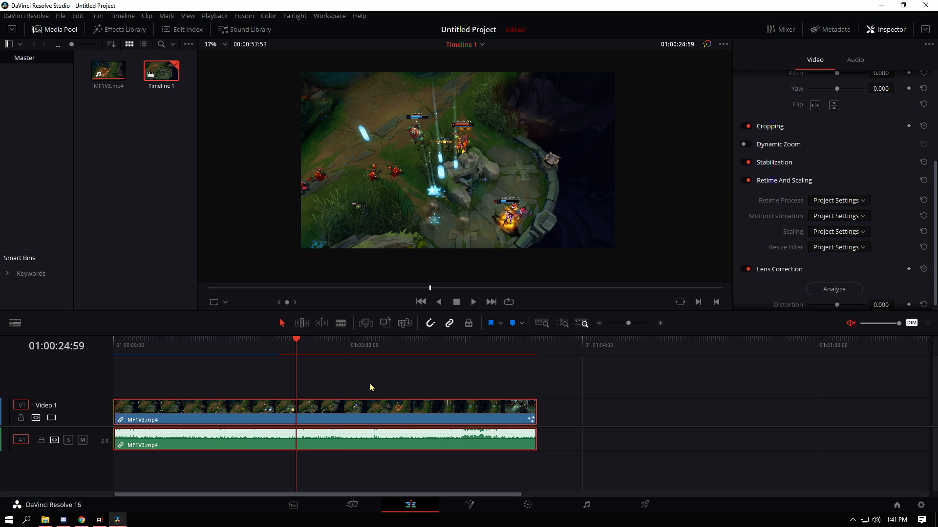
mouse_move(360, 368)
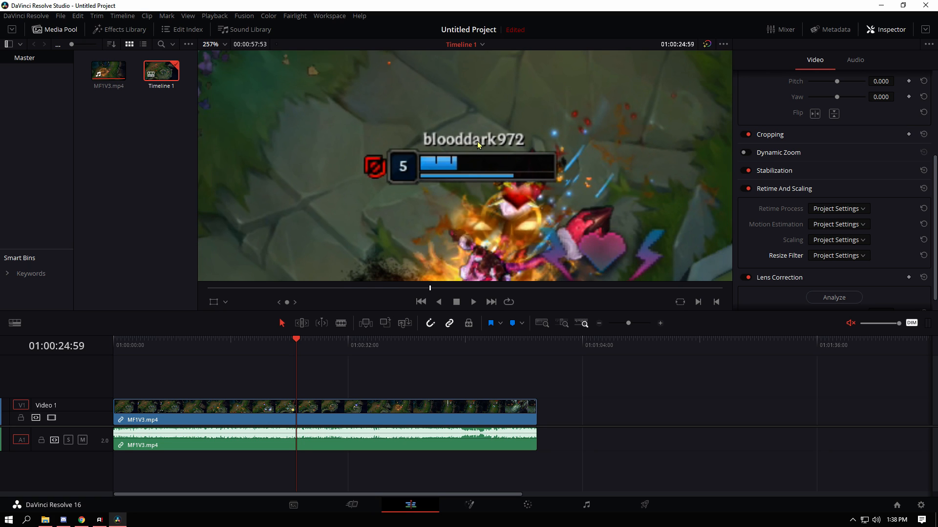
Give Timeline 1 custom 3840x2160 Ultra HD settings, with mismatched clips centred and not resized.
right_click(161, 71)
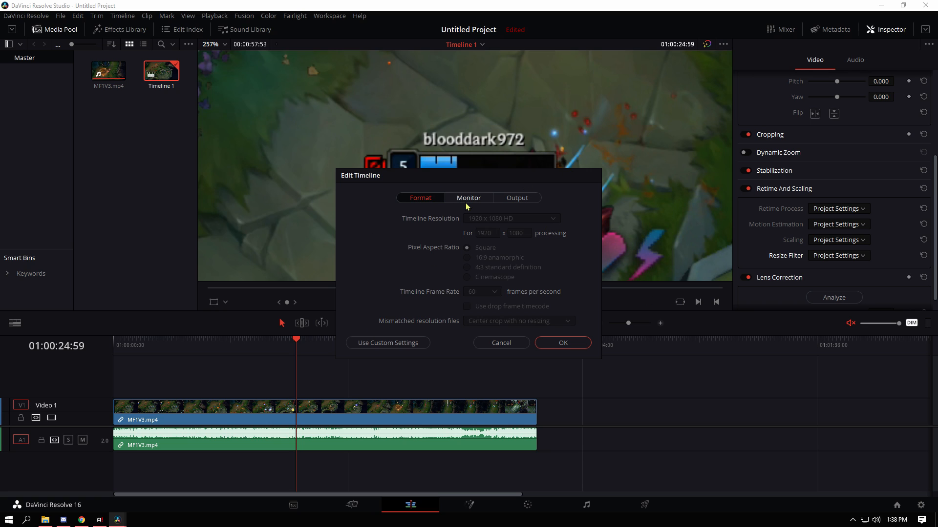
left_click(387, 343)
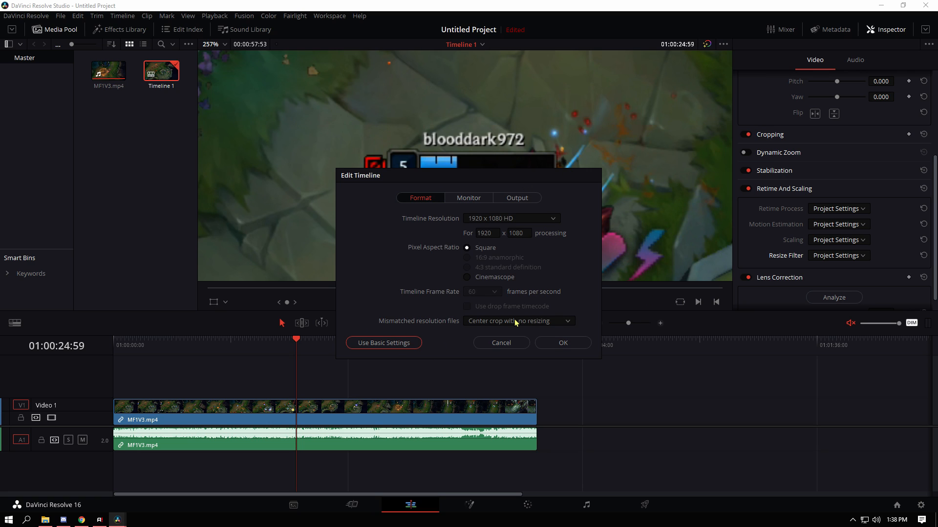
left_click(511, 218)
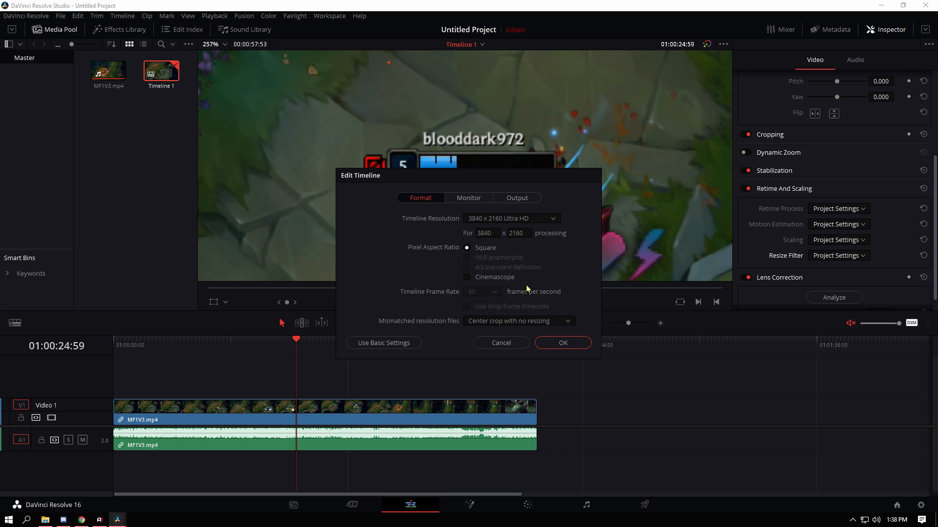
left_click(518, 321)
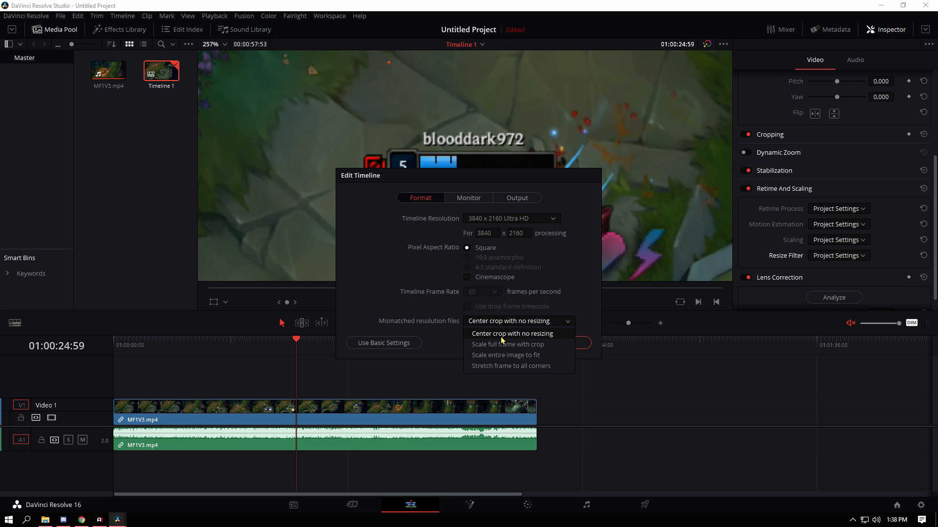
left_click(512, 334)
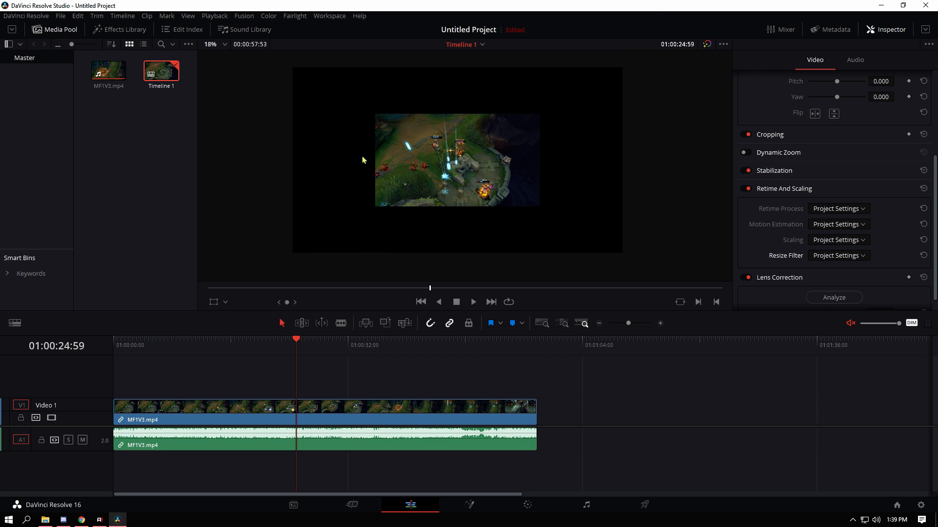
mouse_move(754, 173)
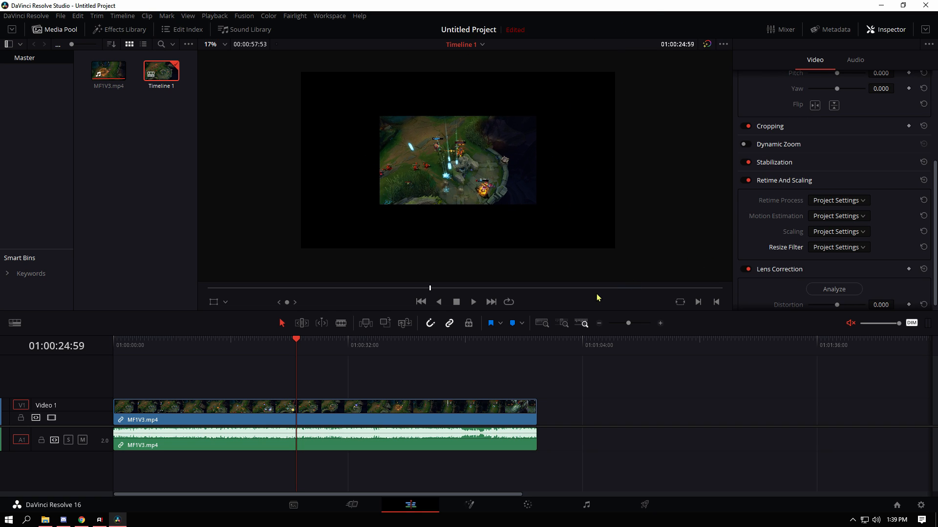
mouse_move(468, 506)
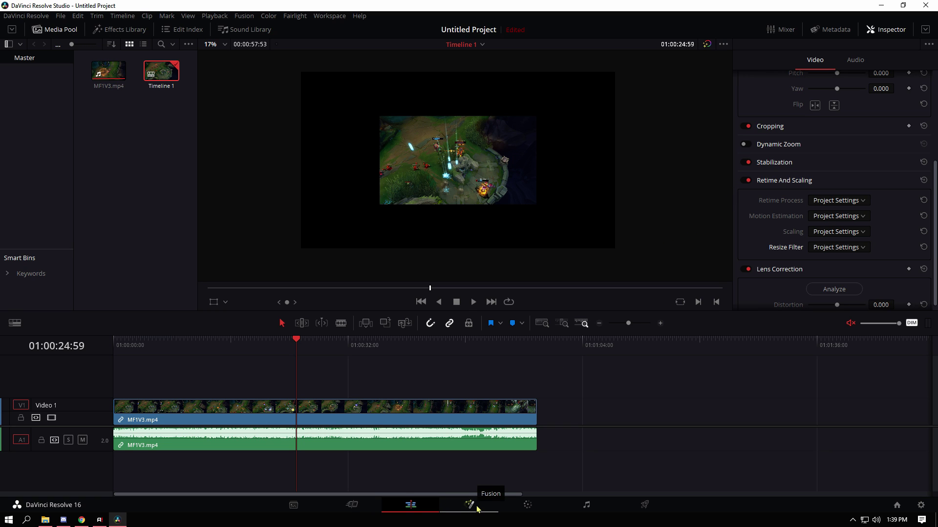
In Fusion, wire Scale1 between MediaIn1 and MediaOut1, doubling the clip with high-quality filtering.
left_click(469, 505)
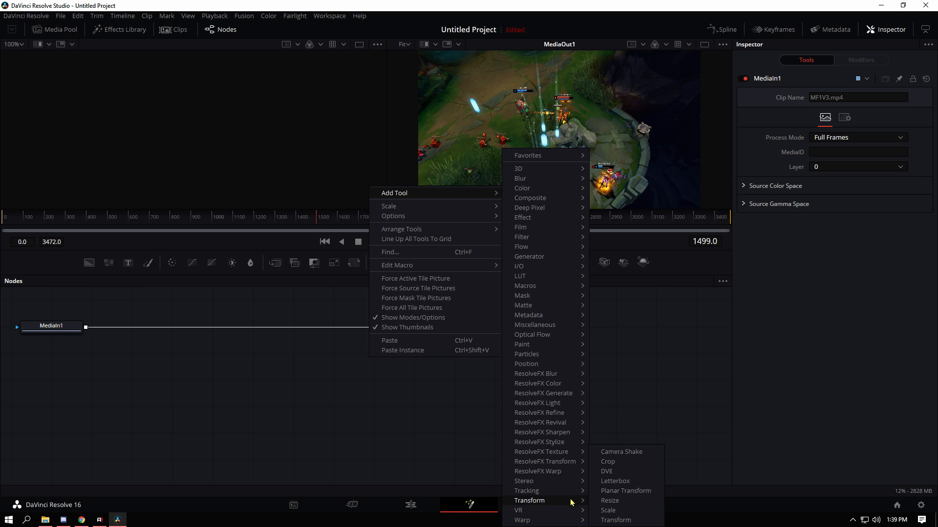
left_click(608, 510)
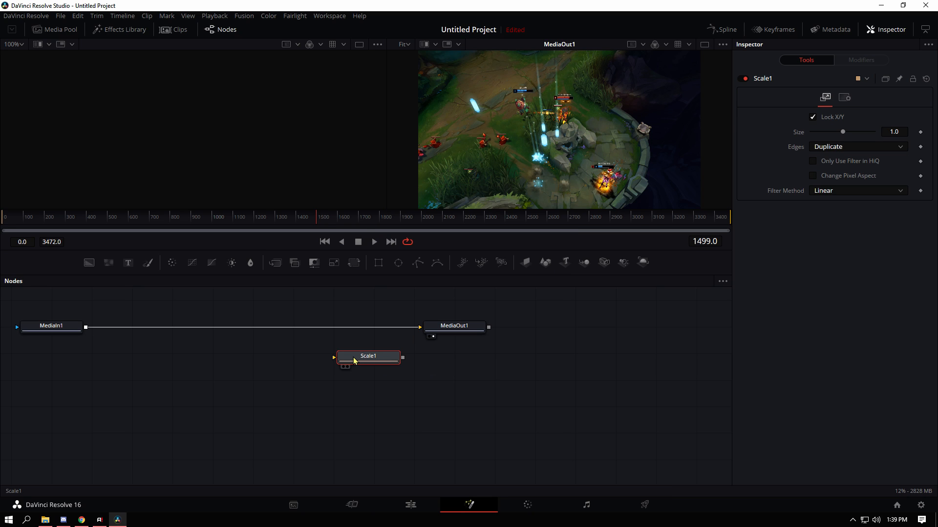
left_click_drag(368, 356, 313, 326)
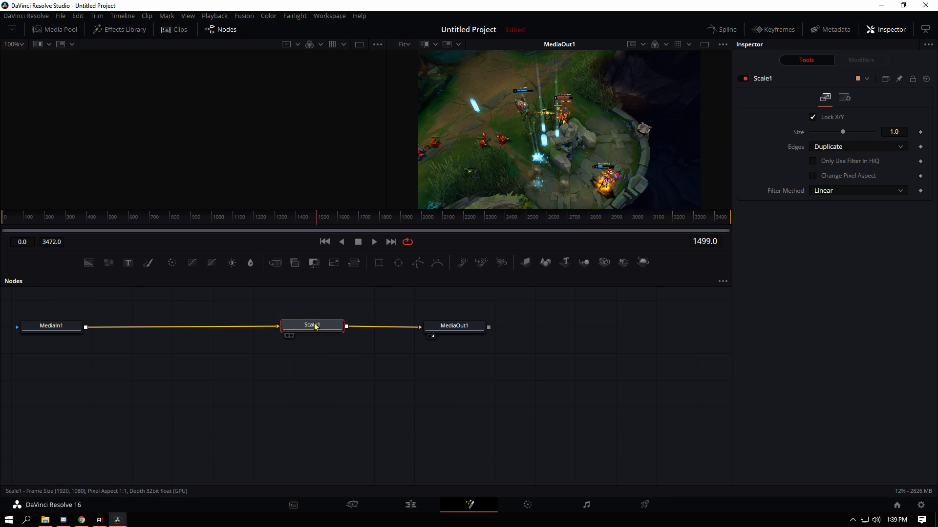
left_click(894, 132)
type("2")
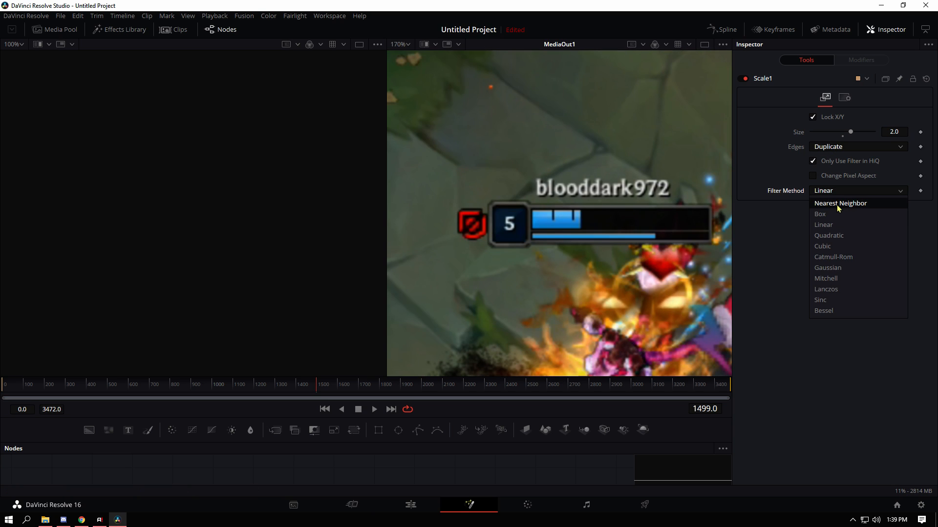
Cycle Scale1's filter method through Nearest Neighbor, Sinc, Box and other options.
left_click(840, 203)
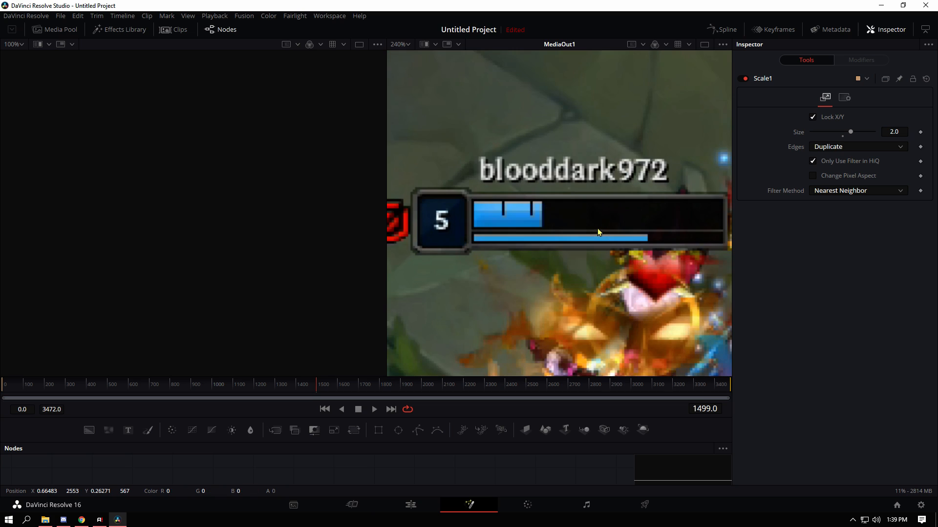
left_click(858, 190)
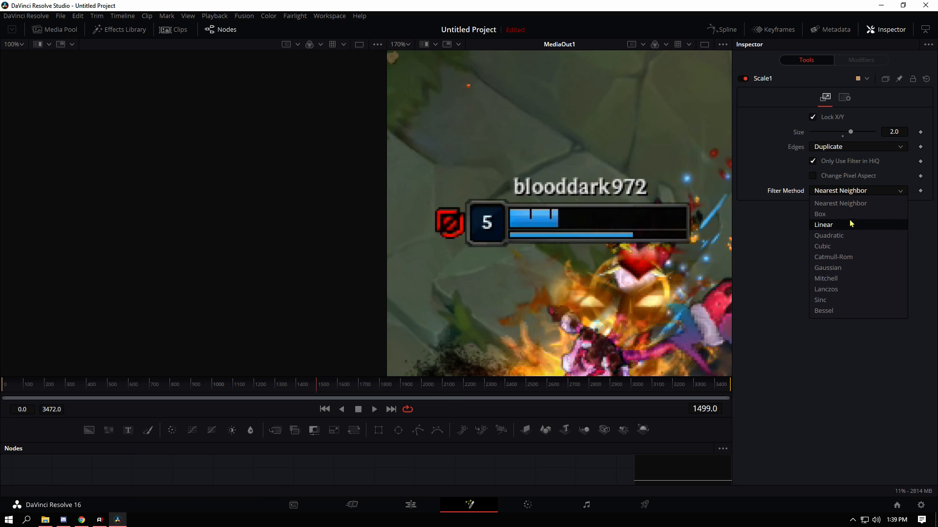
left_click(834, 257)
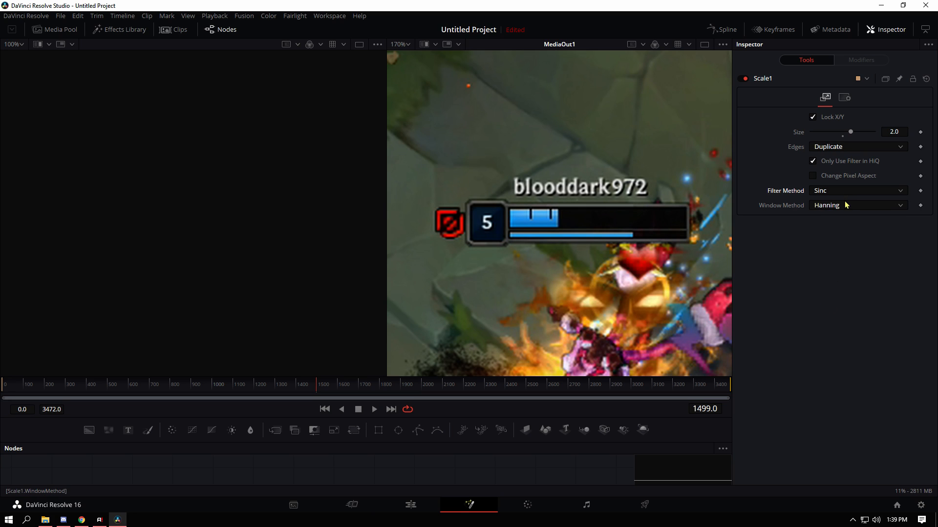
left_click(858, 205)
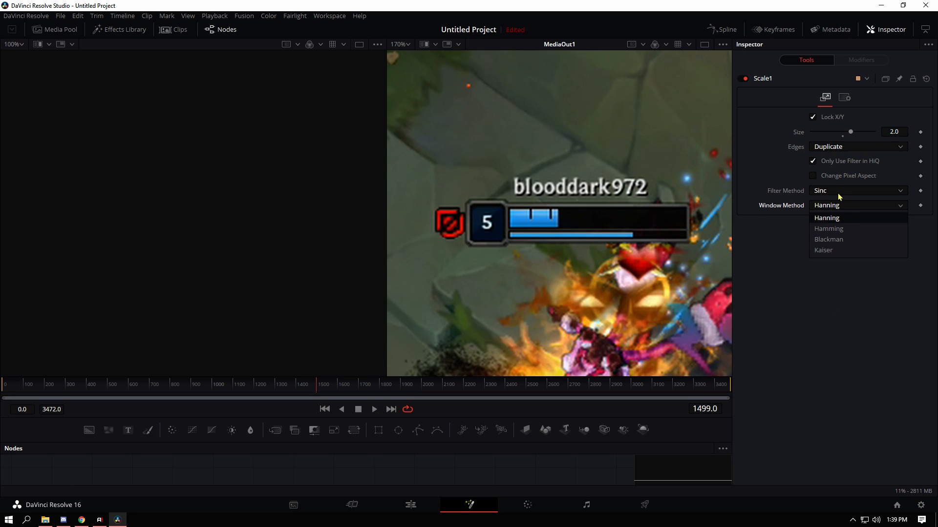
left_click(857, 191)
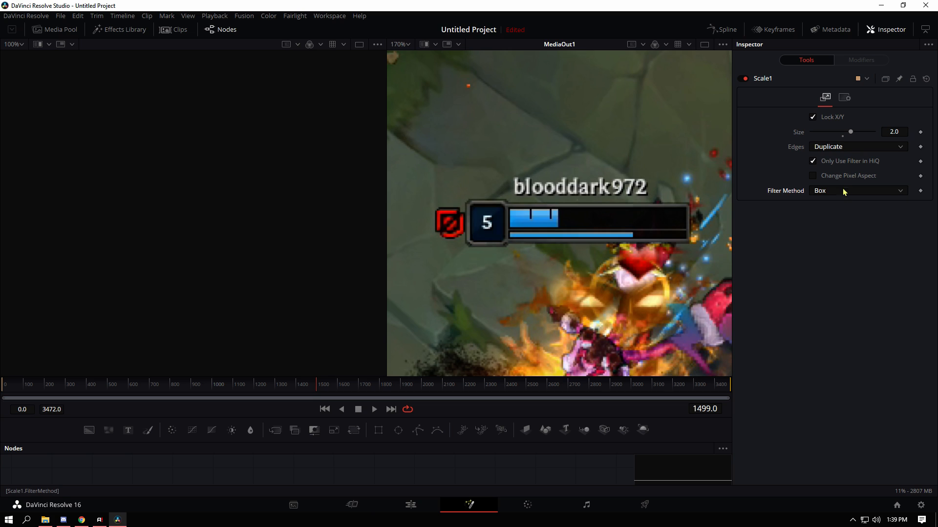
left_click(857, 190)
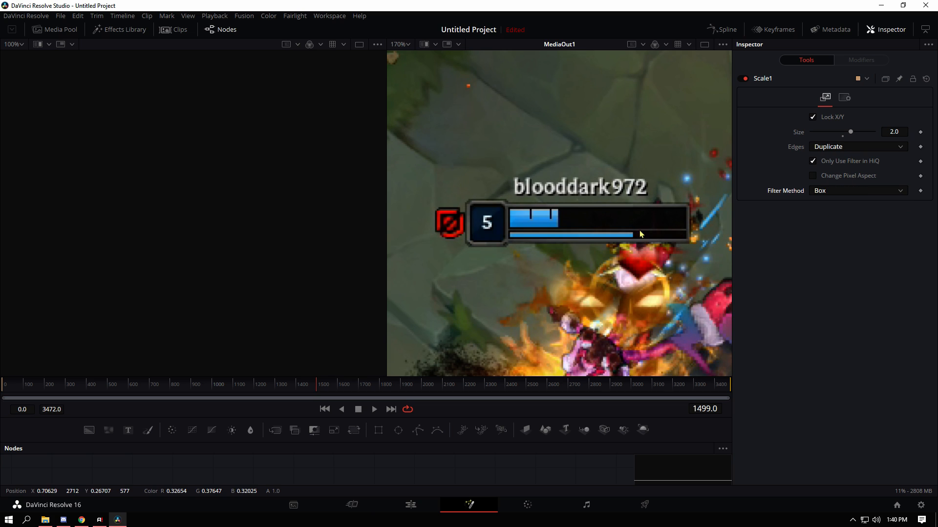
left_click(857, 190)
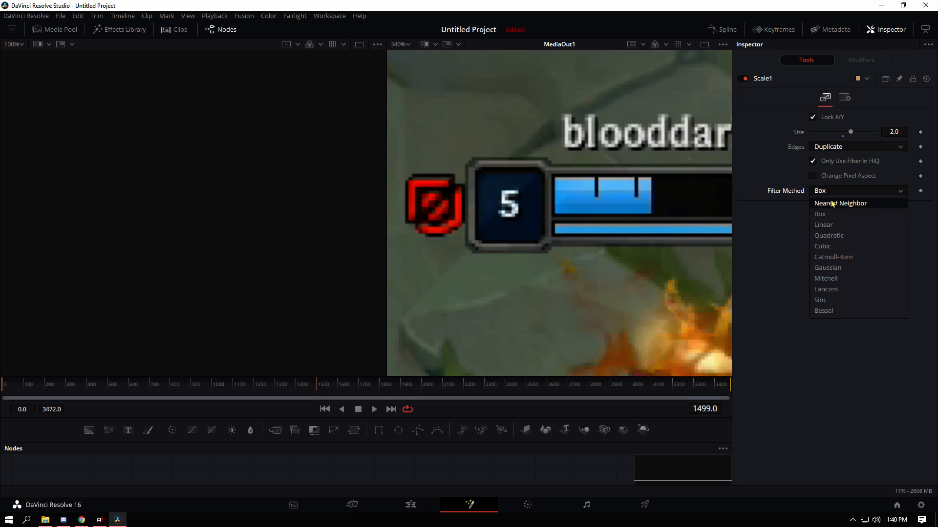
left_click(840, 204)
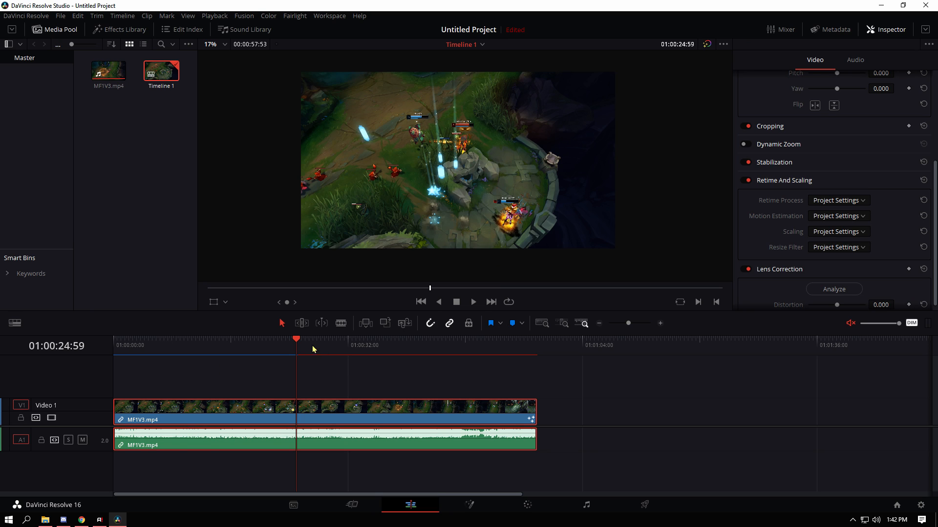
Trim the timeline clip shorter and scroll the Deliver page's Render Queue.
left_click_drag(531, 411, 481, 411)
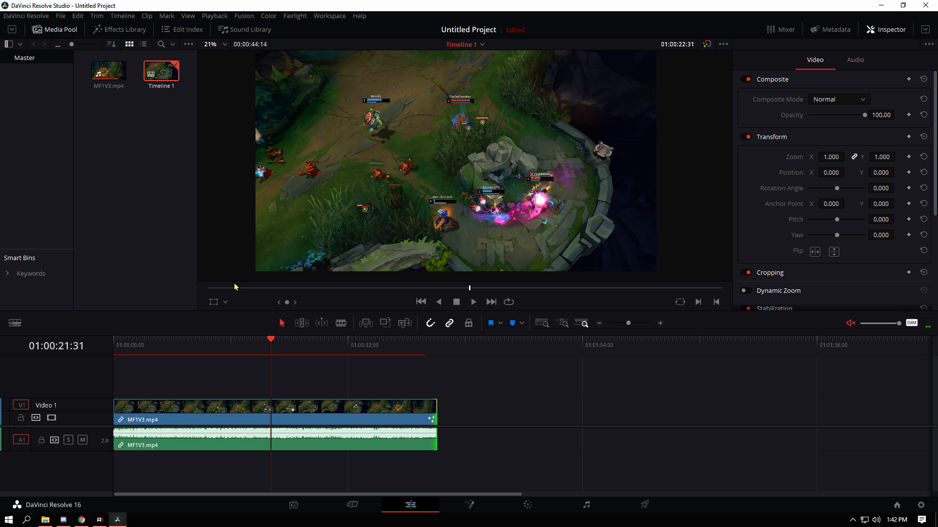
left_click(645, 506)
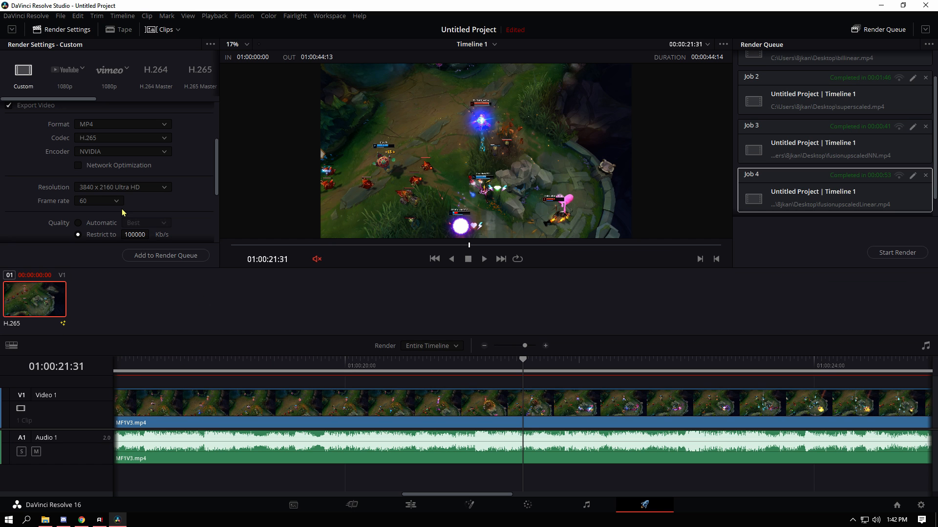
mouse_move(926, 153)
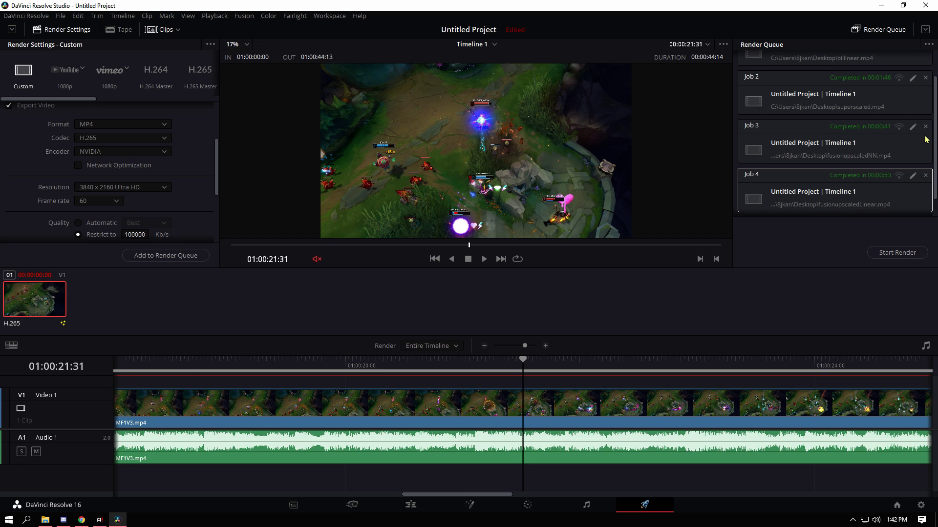
scroll("up", 3)
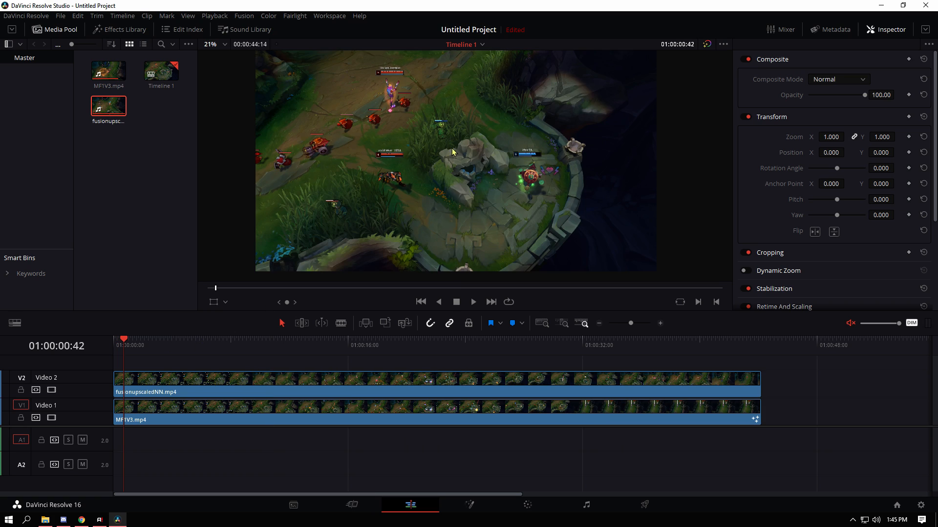
Switch Timeline 1's settings to 1920 x 1080 HD resolution.
right_click(161, 71)
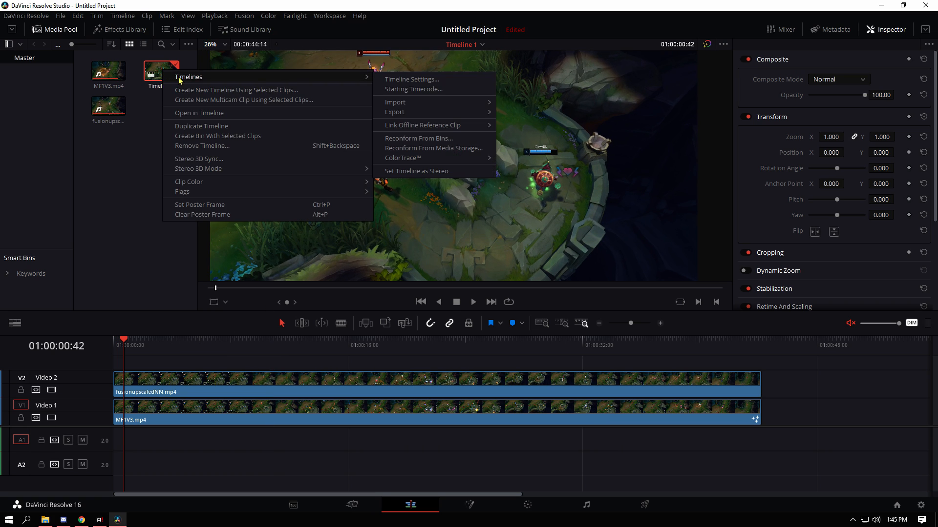
left_click(411, 79)
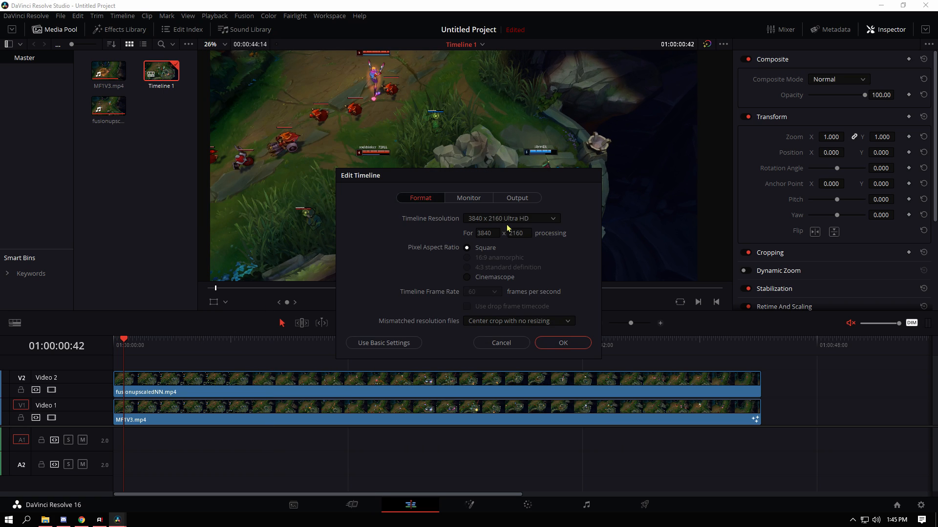
left_click(511, 219)
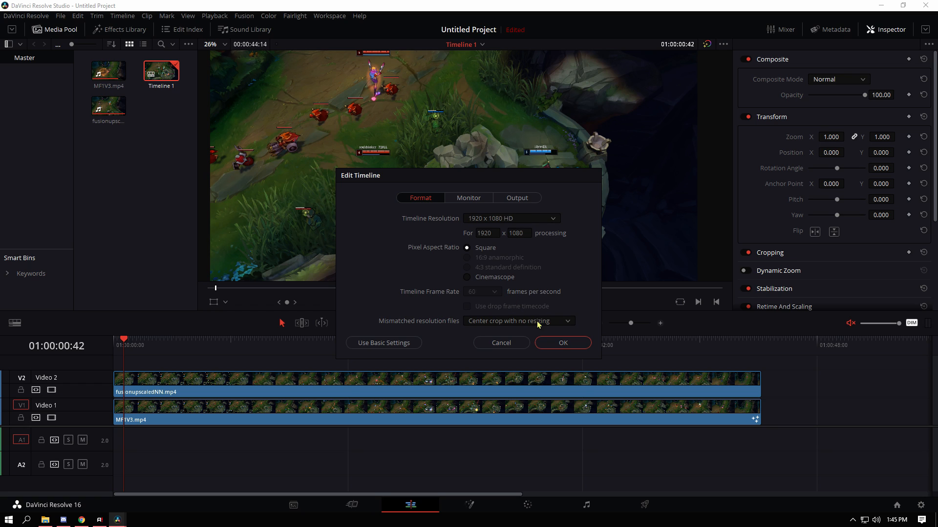
left_click(563, 343)
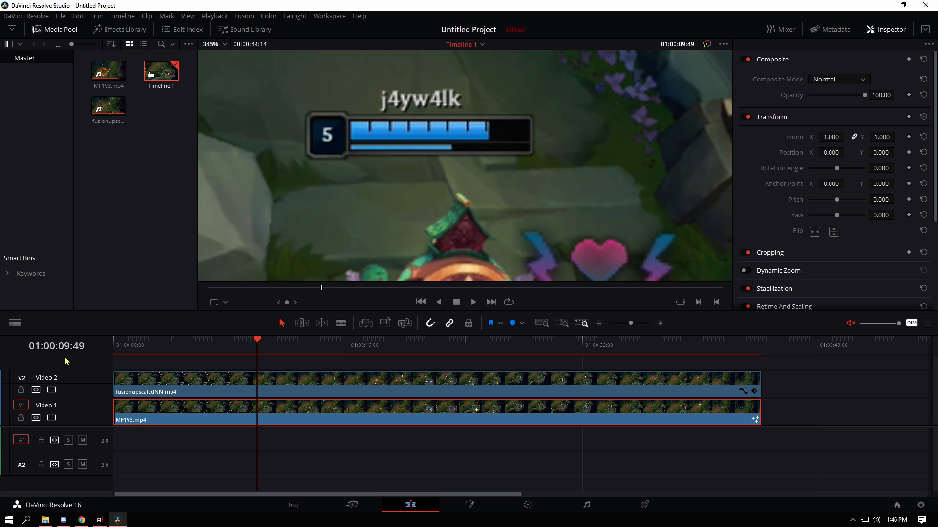
Set the V2 fusionupscaledNN clip's Resize Filter to Sharper.
left_click(51, 390)
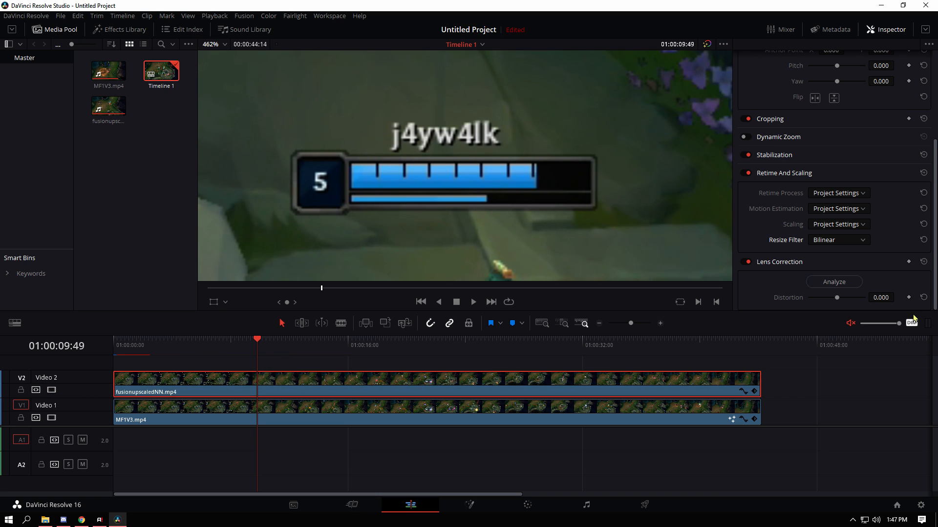
left_click(838, 240)
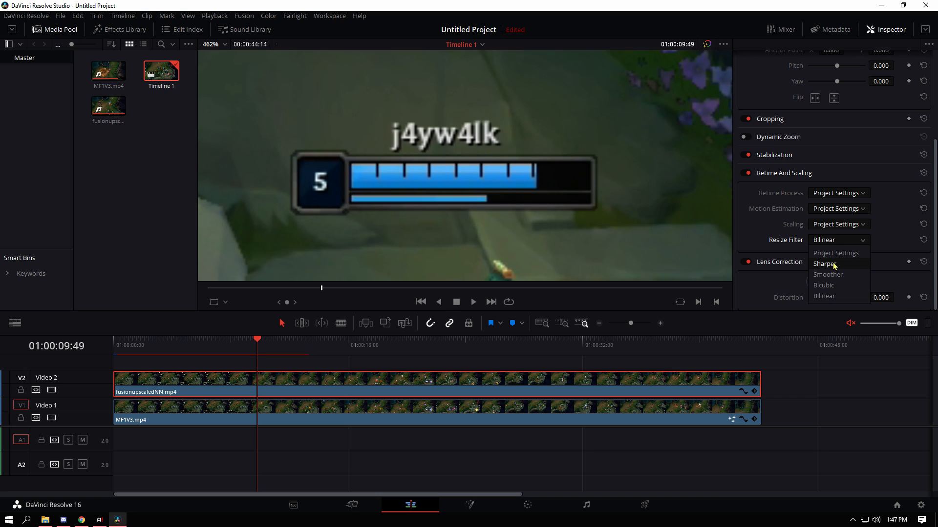
left_click(824, 264)
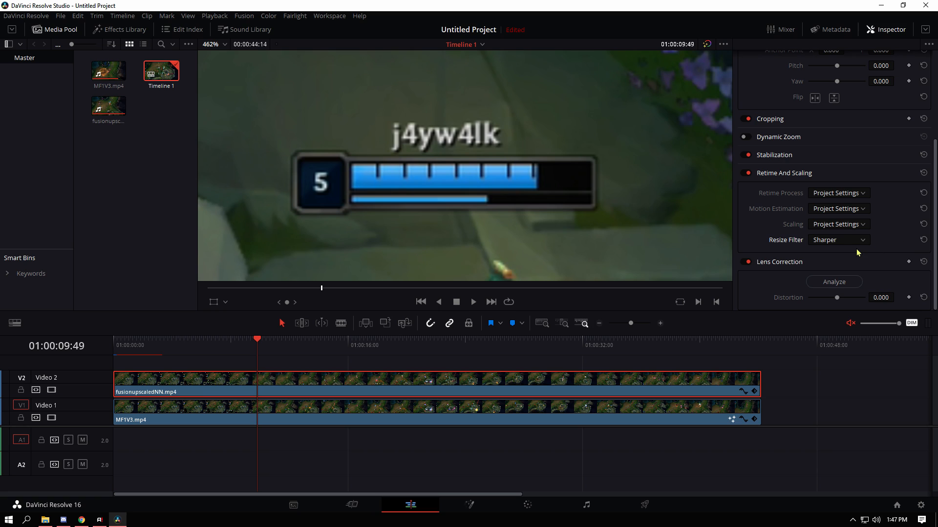
left_click(838, 239)
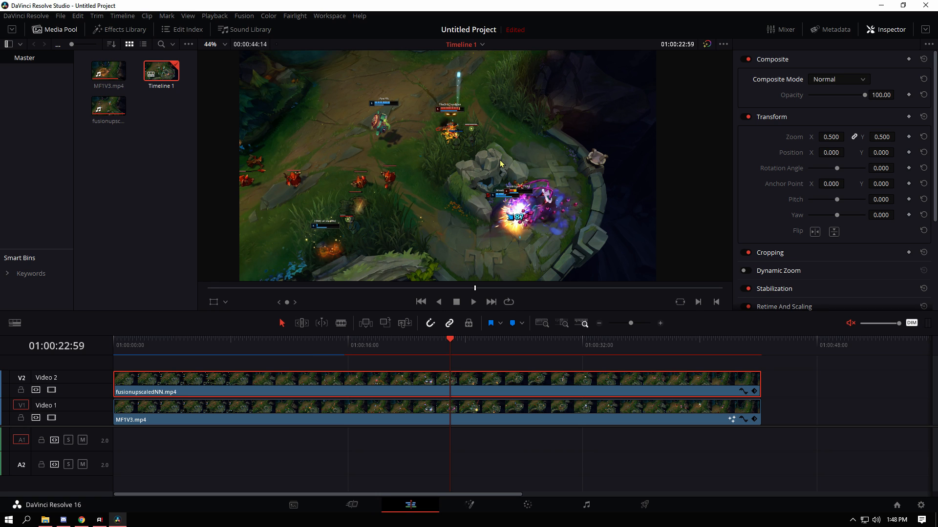
mouse_move(639, 165)
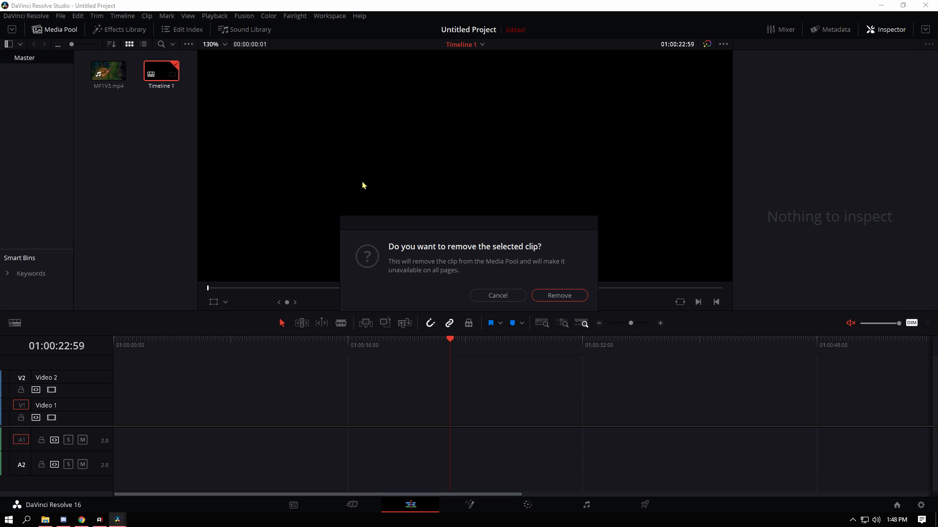
Confirm removing the fusionupscaledNN clip from the project.
left_click(559, 296)
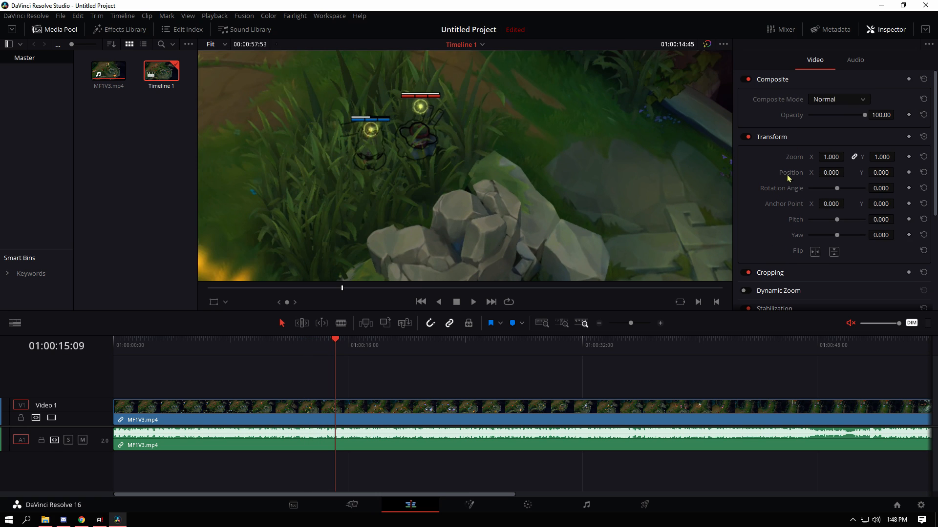
Set the clip's Transform Zoom to 2.000.
left_click(830, 157)
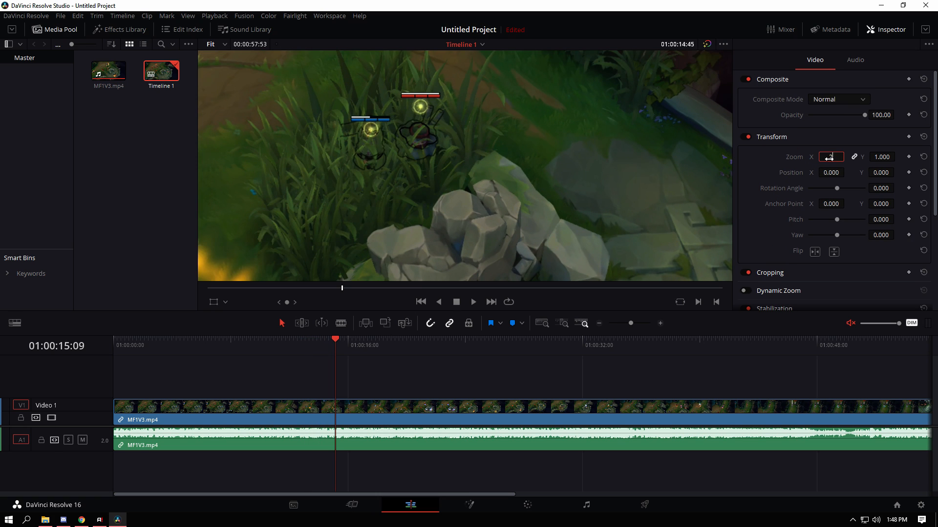
type("2.000")
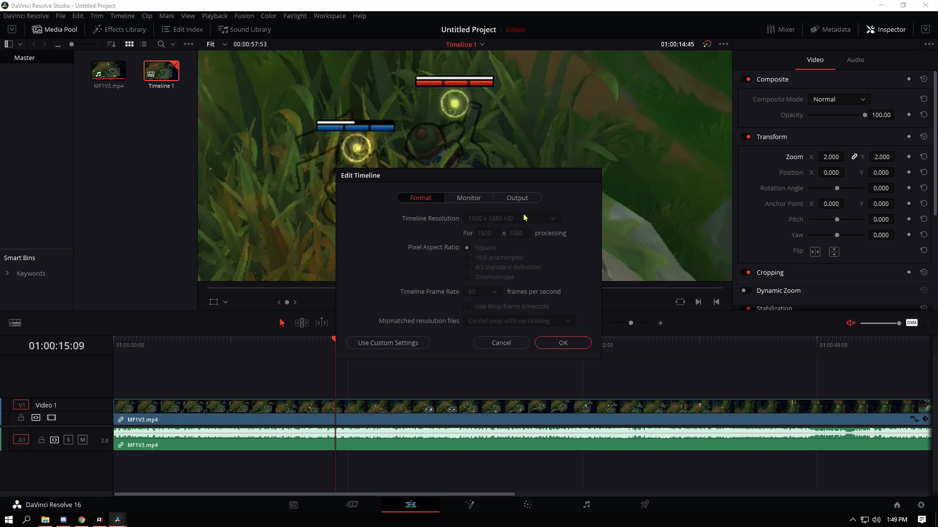
left_click(563, 343)
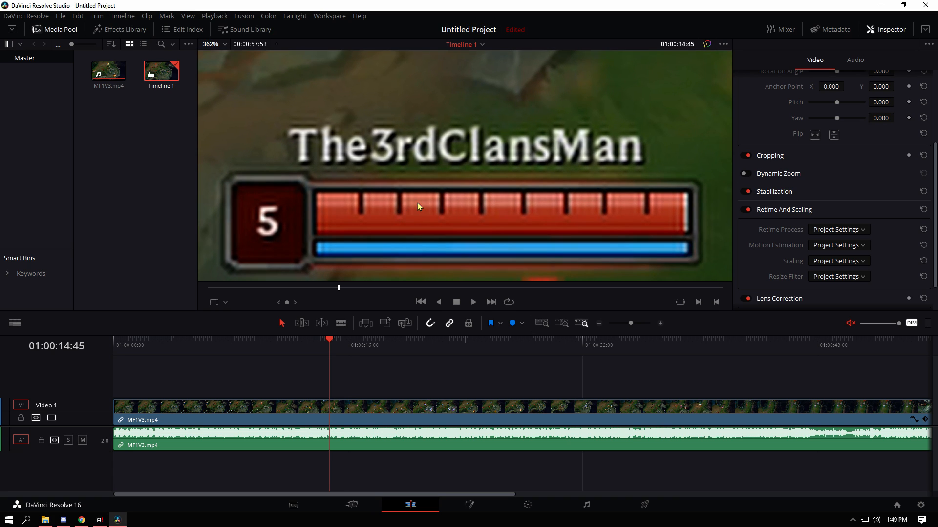
mouse_move(419, 222)
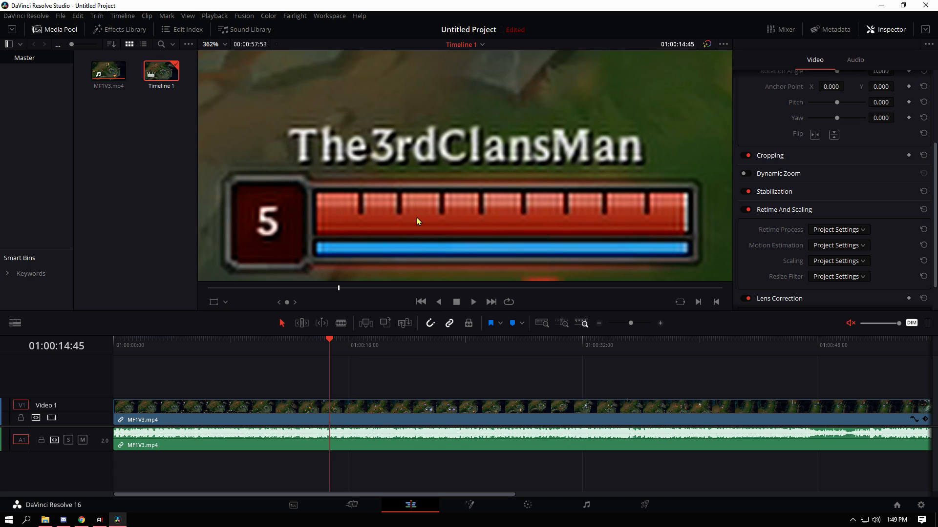
mouse_move(409, 169)
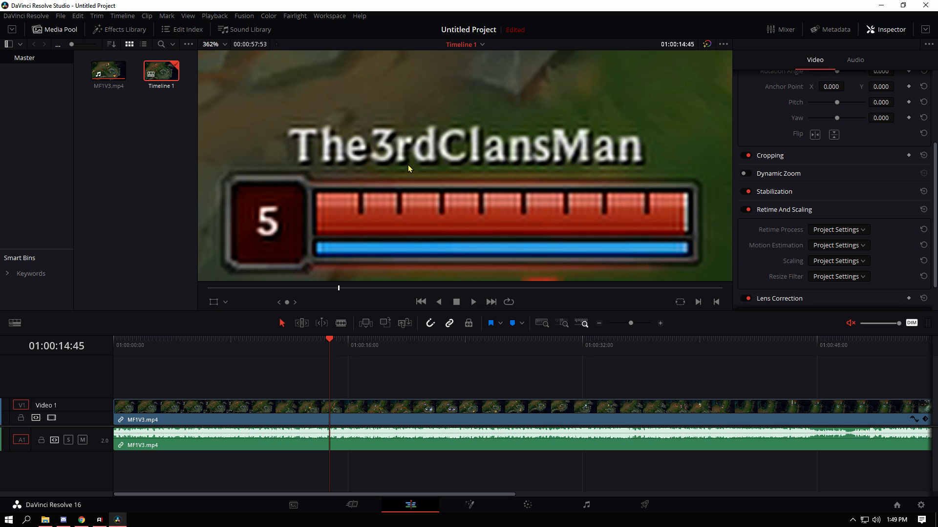
mouse_move(355, 221)
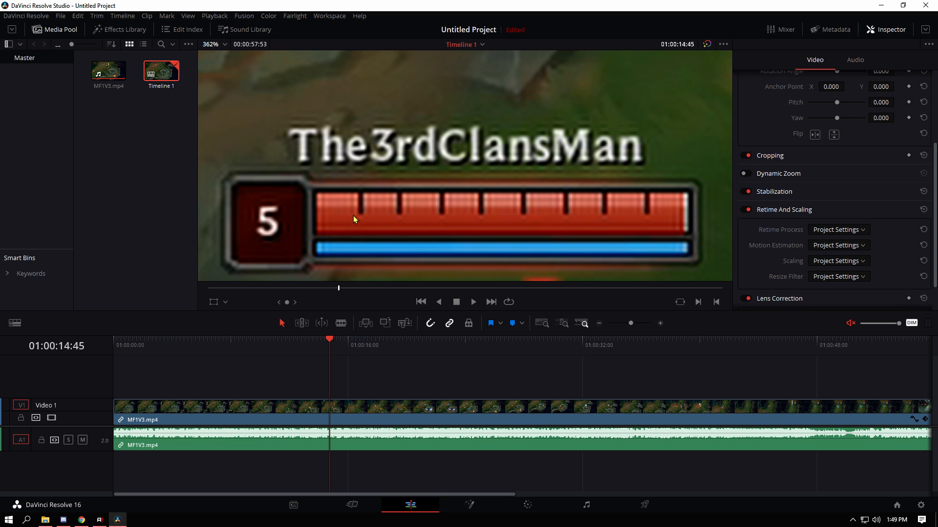
Set the clip's Resize Filter to Bilinear in Retime And Scaling.
left_click(838, 277)
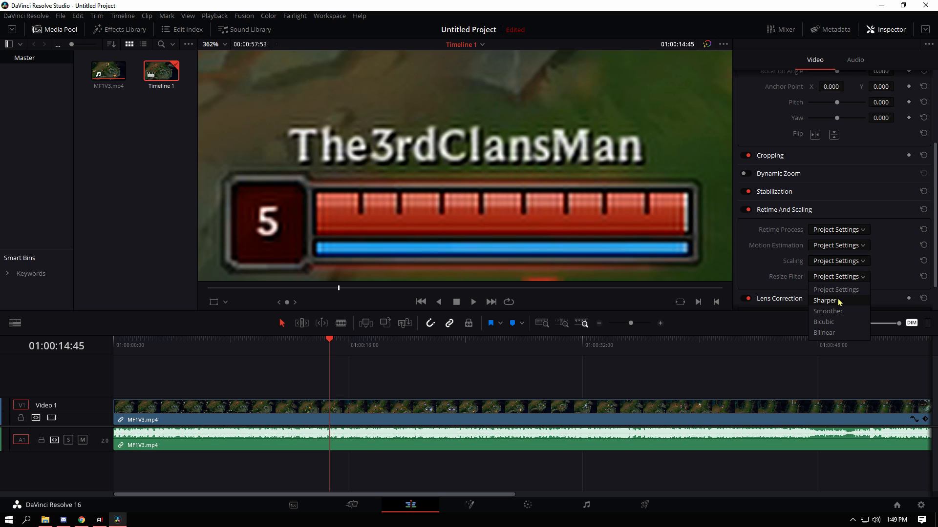
left_click(824, 333)
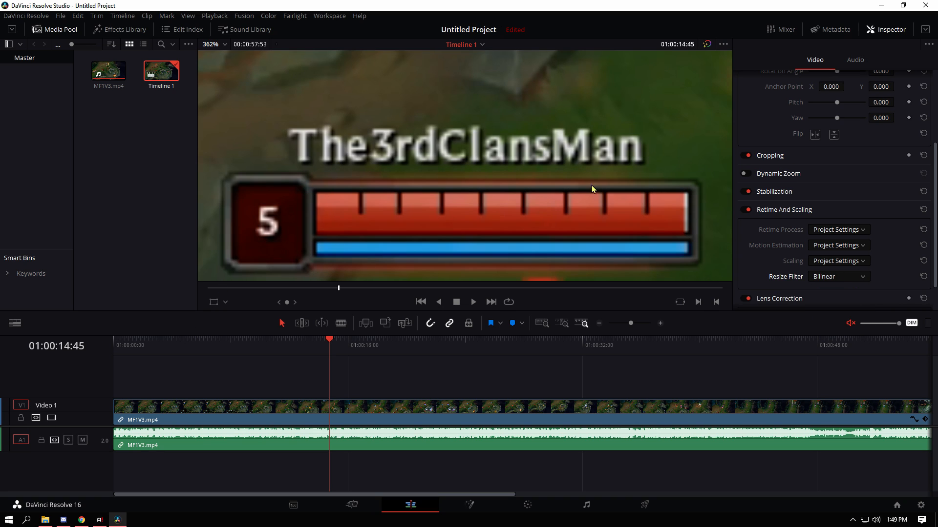
mouse_move(82, 274)
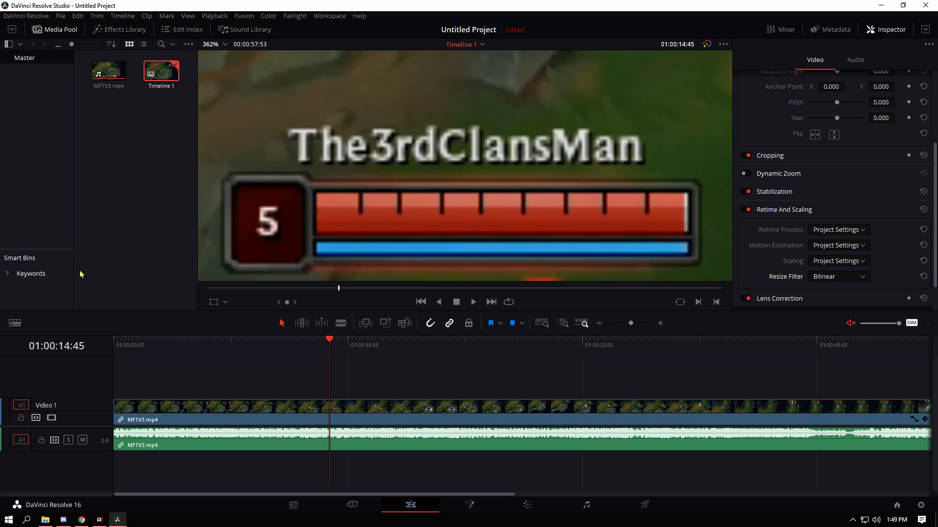
mouse_move(582, 133)
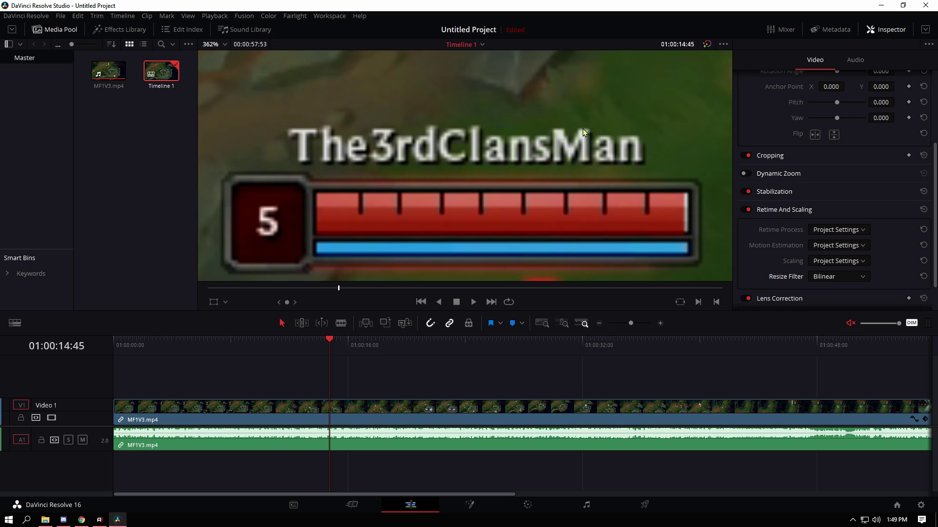
mouse_move(810, 277)
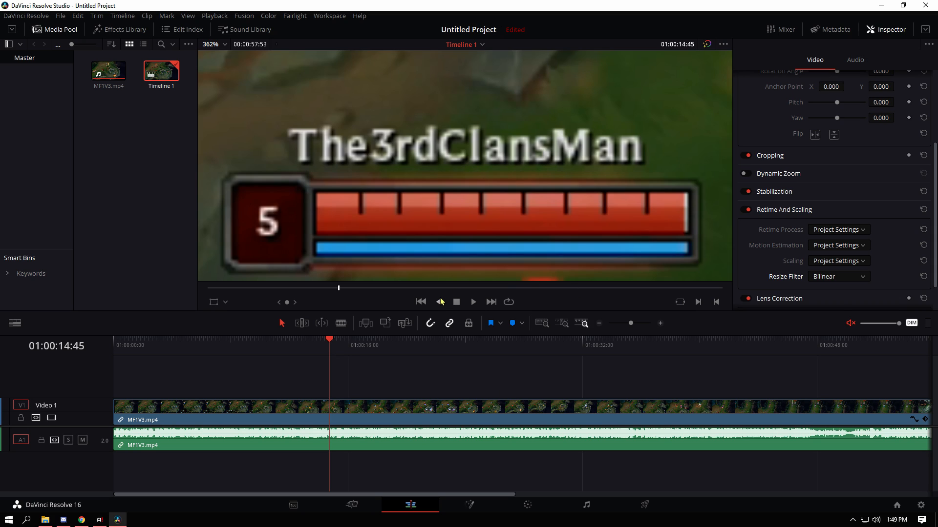
left_click(839, 277)
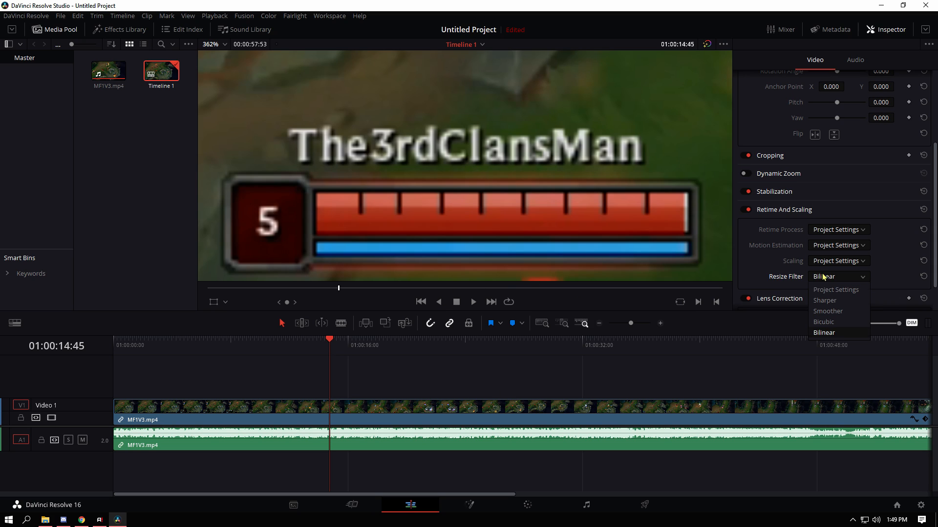
left_click(825, 300)
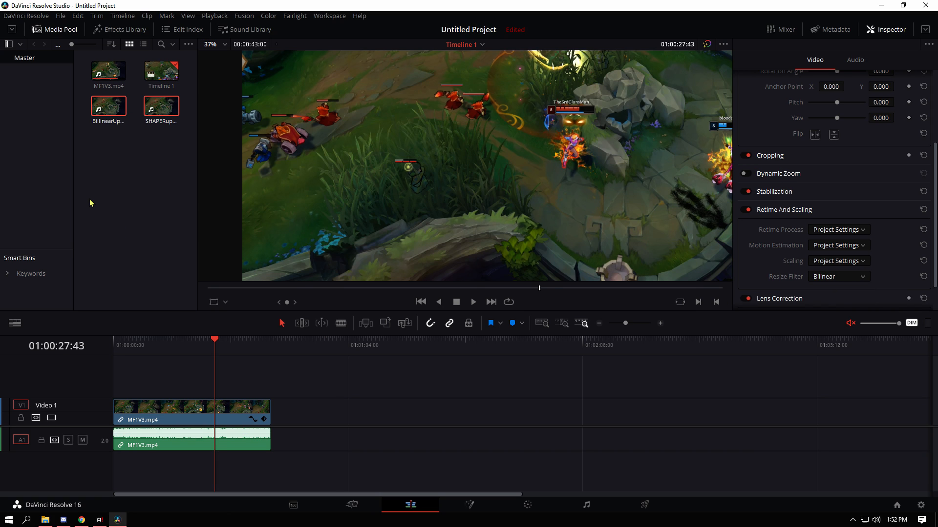
Place the SHAPERupscaled render on the track above the original MF1V3 clip.
left_click(161, 106)
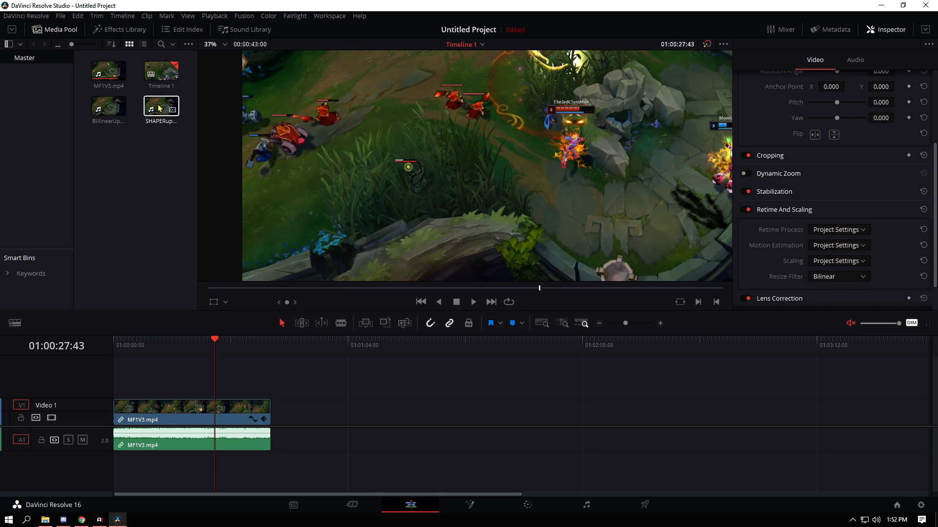
left_click_drag(160, 106, 192, 380)
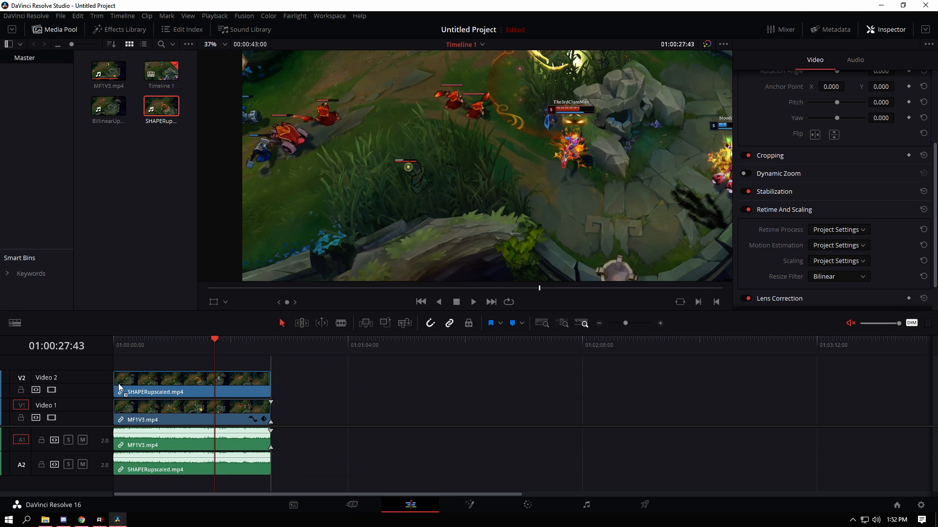
right_click(161, 70)
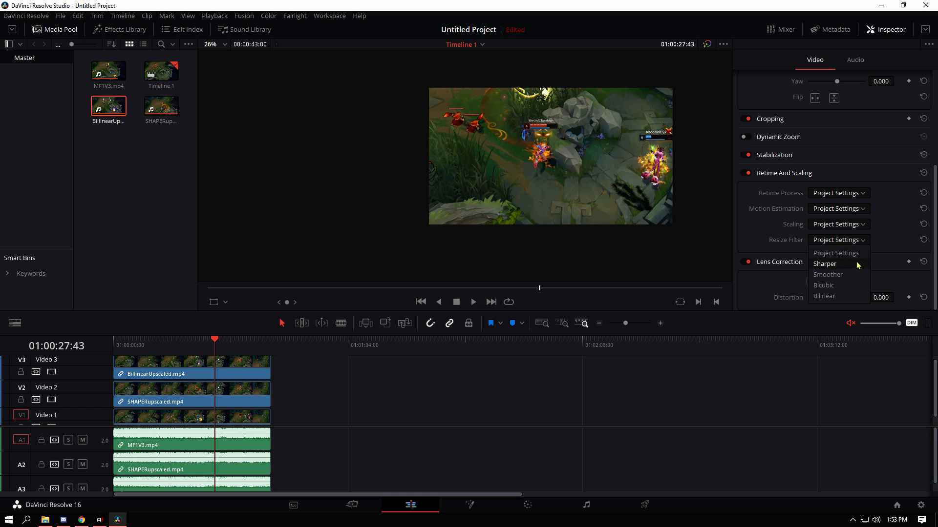
mouse_move(843, 286)
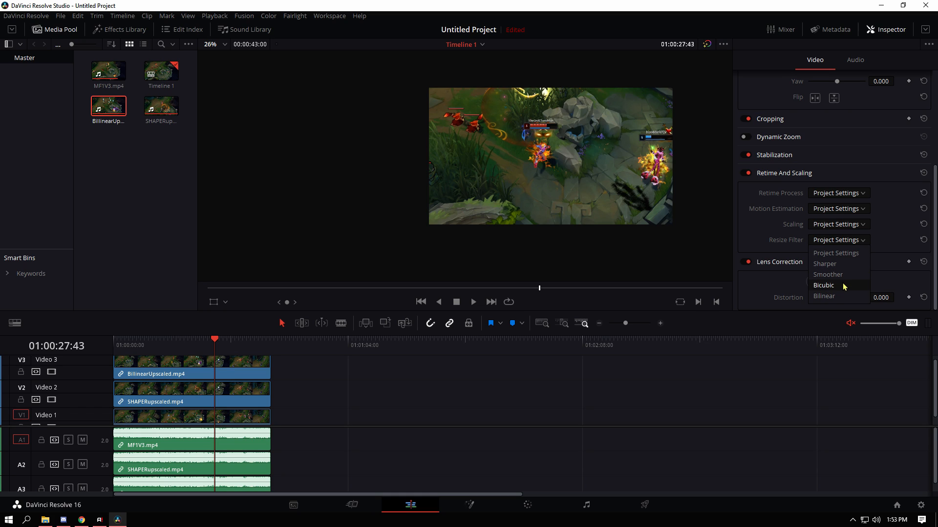
mouse_move(830, 296)
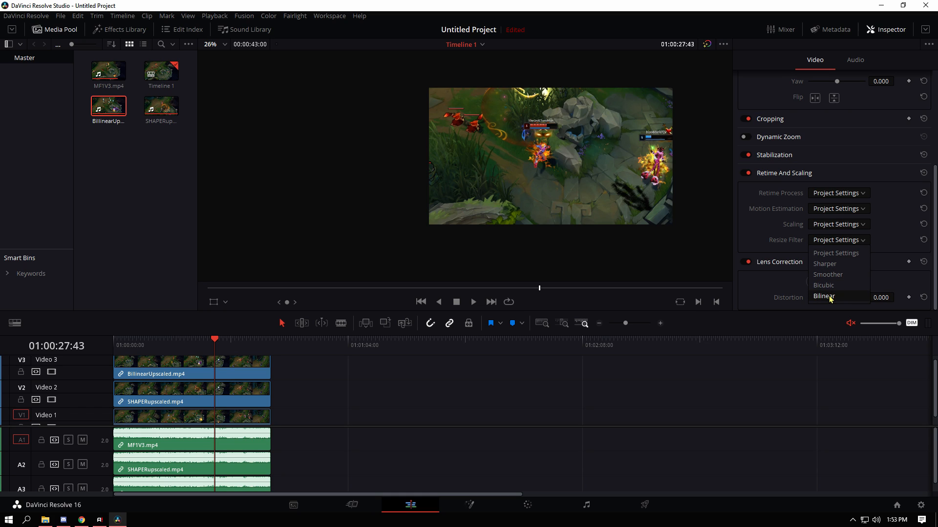
mouse_move(836, 274)
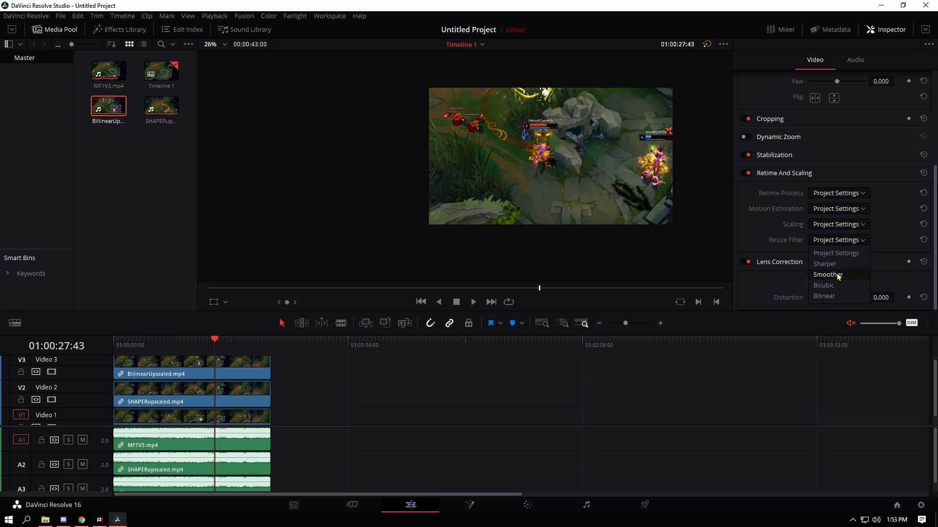
mouse_move(836, 264)
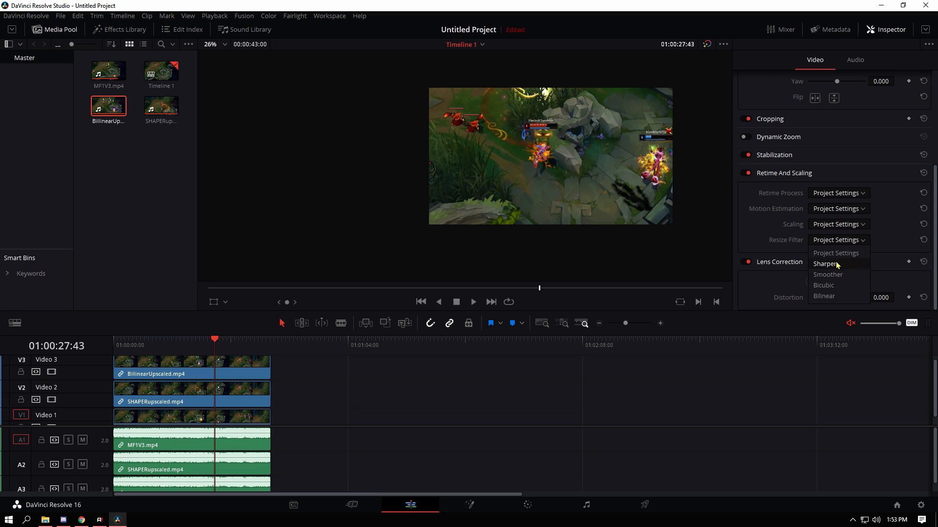
mouse_move(834, 274)
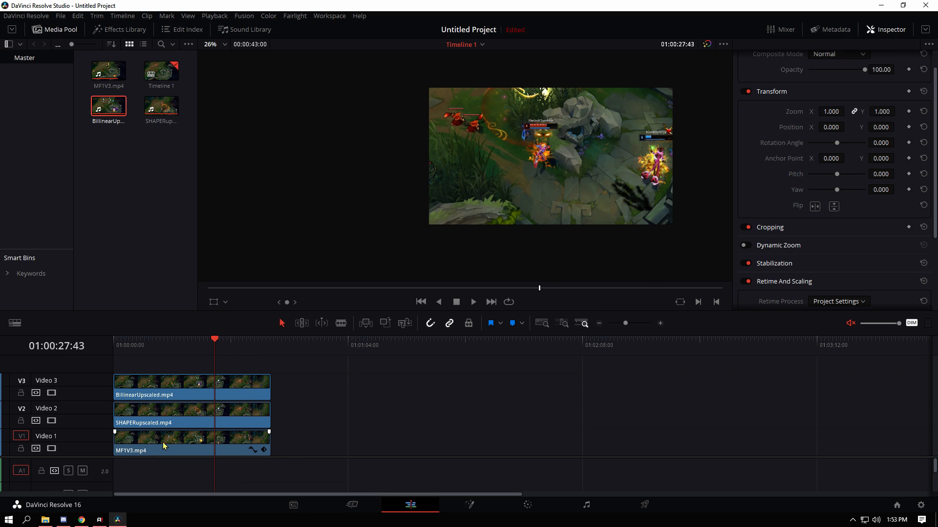
mouse_move(243, 446)
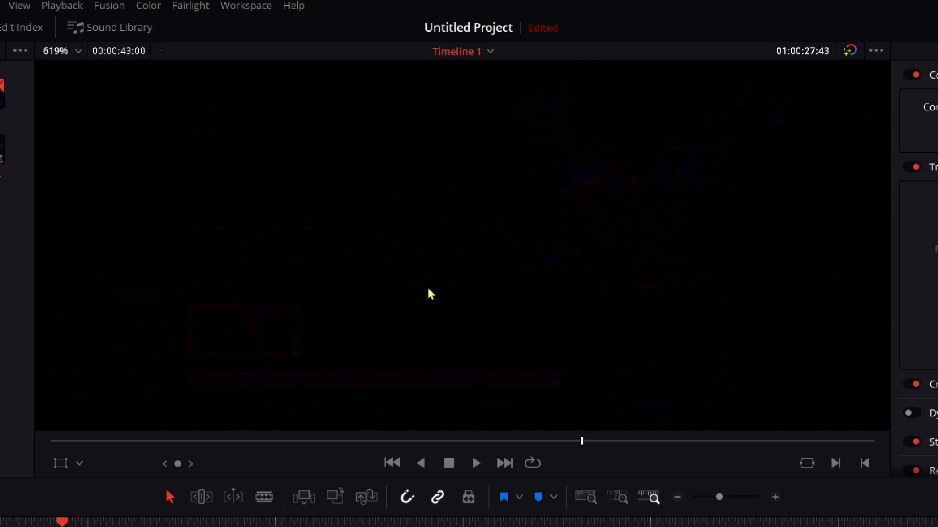
mouse_move(186, 439)
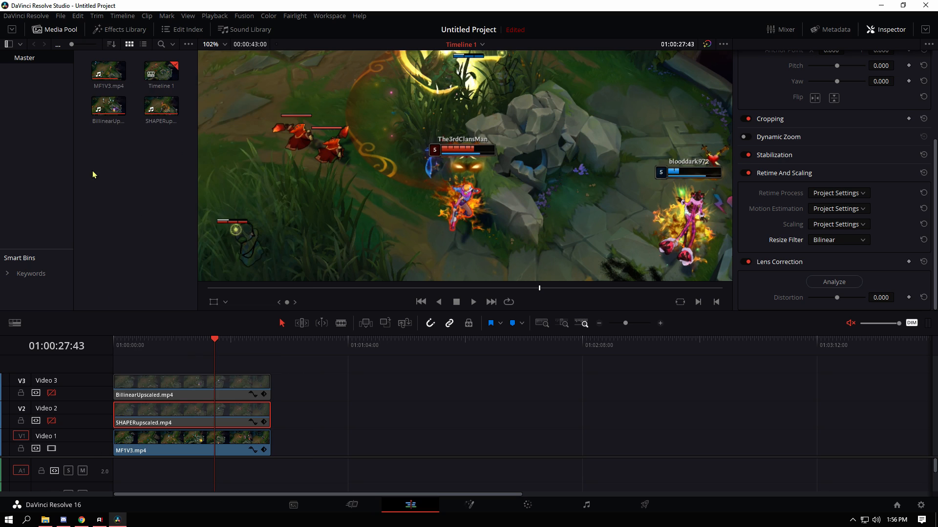
Set Super Scale to 2x in MF1V3.mp4's Clip Attributes.
right_click(108, 71)
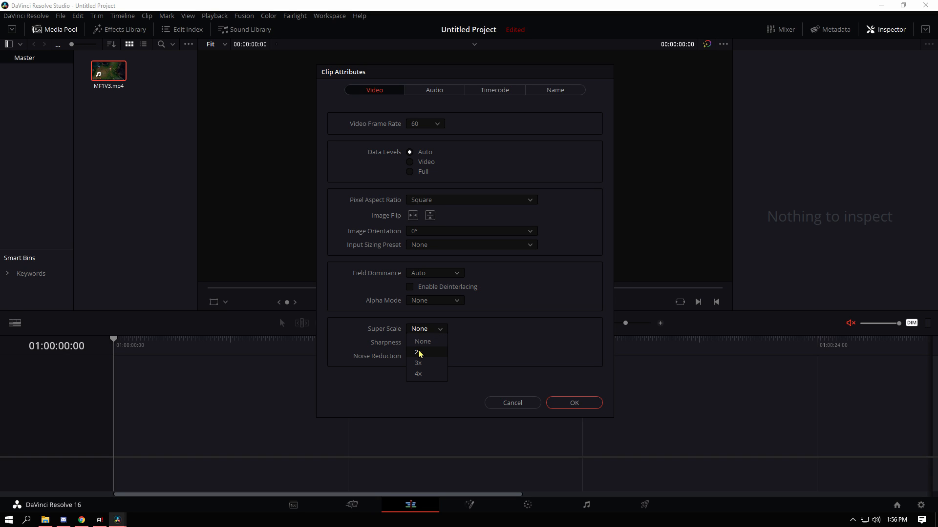
left_click(416, 352)
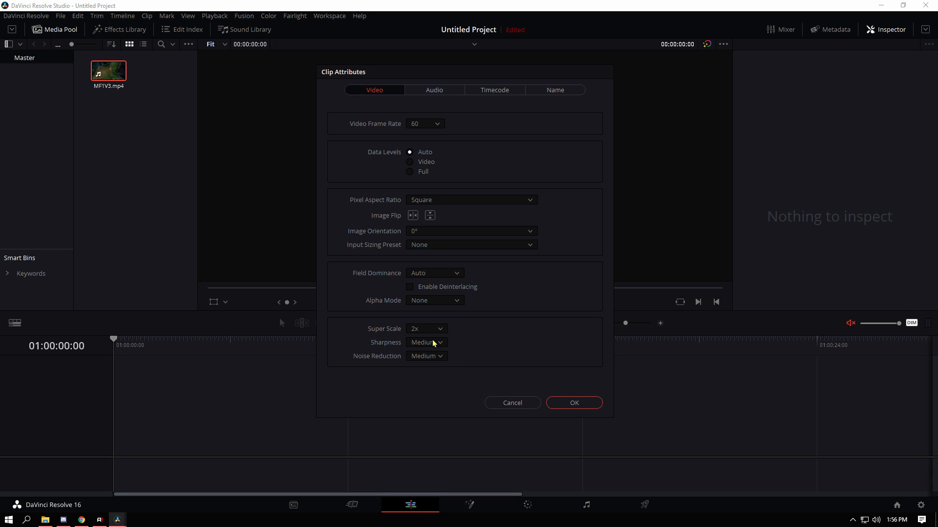
mouse_move(425, 349)
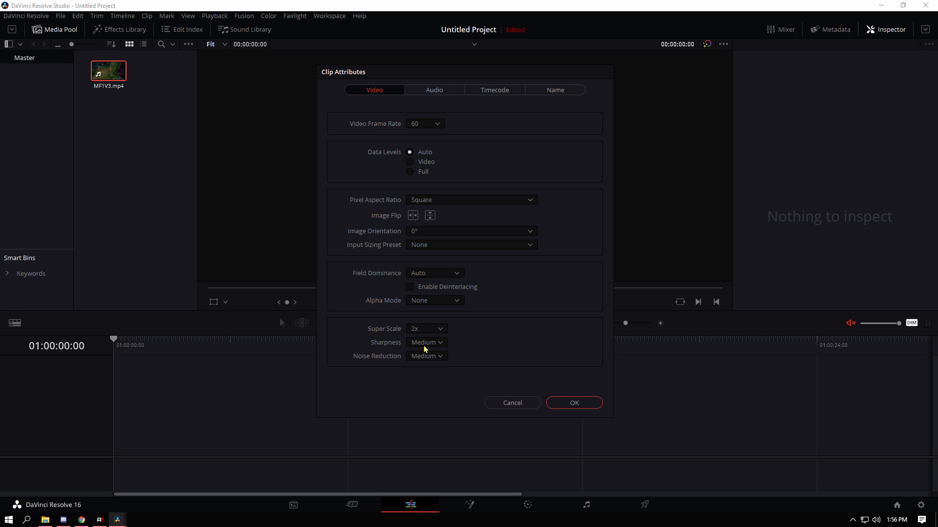
mouse_move(434, 349)
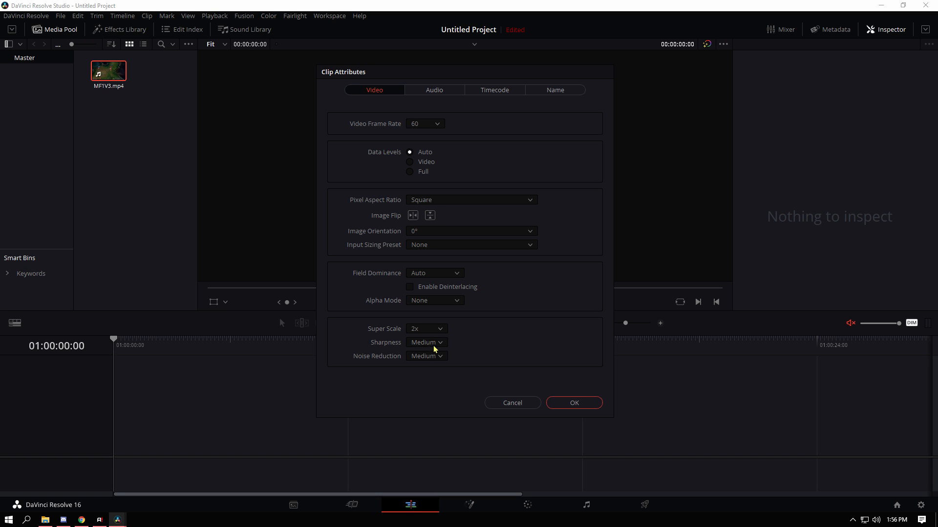
left_click(512, 403)
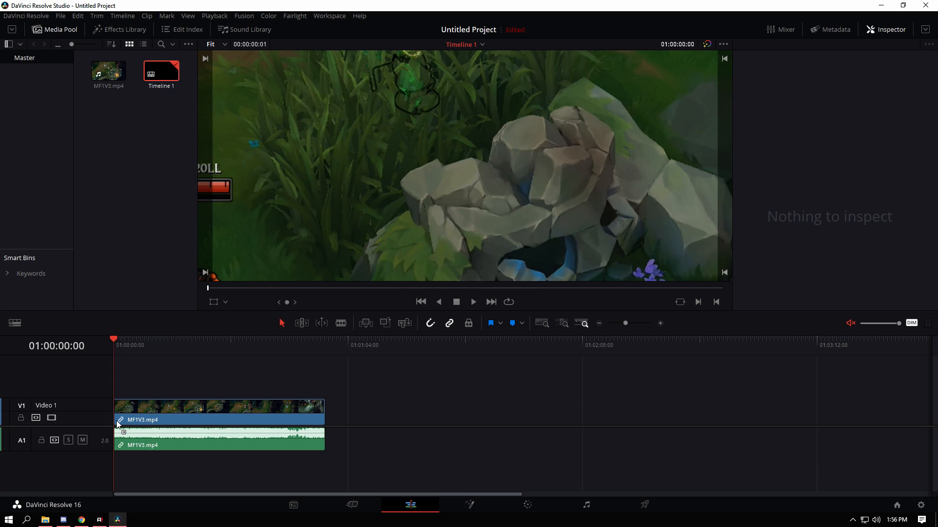
Enable custom timeline settings and set the resize filter to Bilinear.
left_click(218, 413)
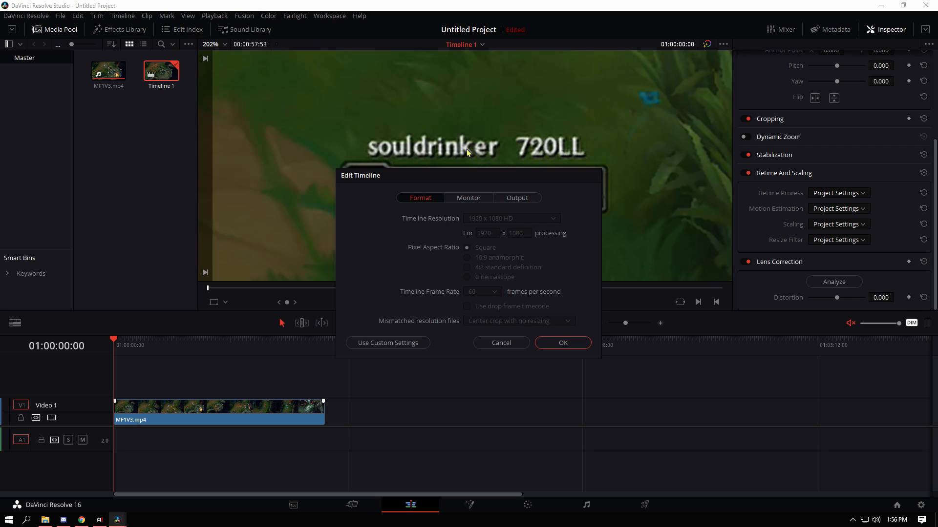
left_click(387, 343)
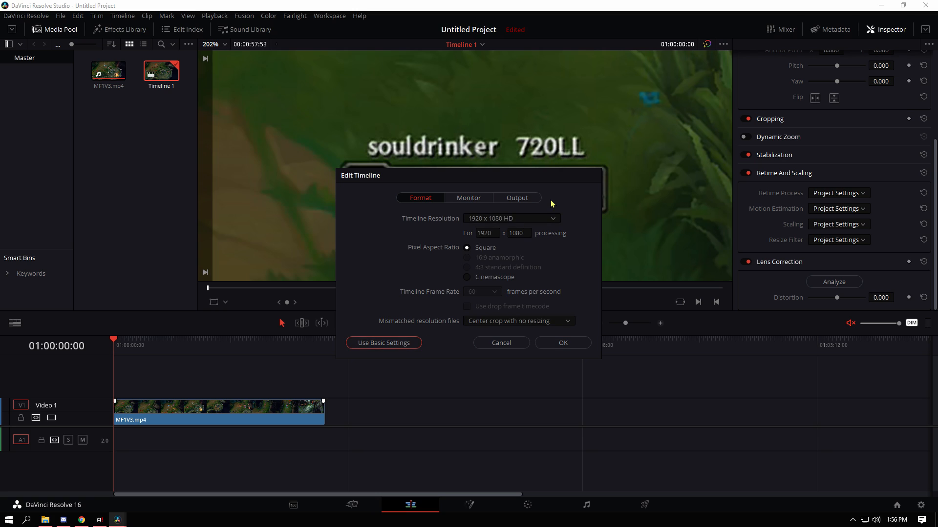
left_click(511, 218)
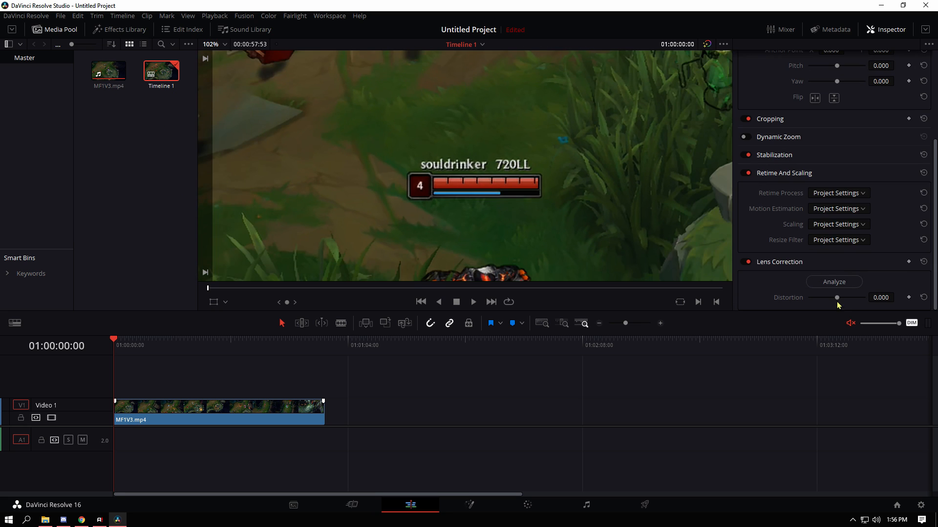
left_click(838, 240)
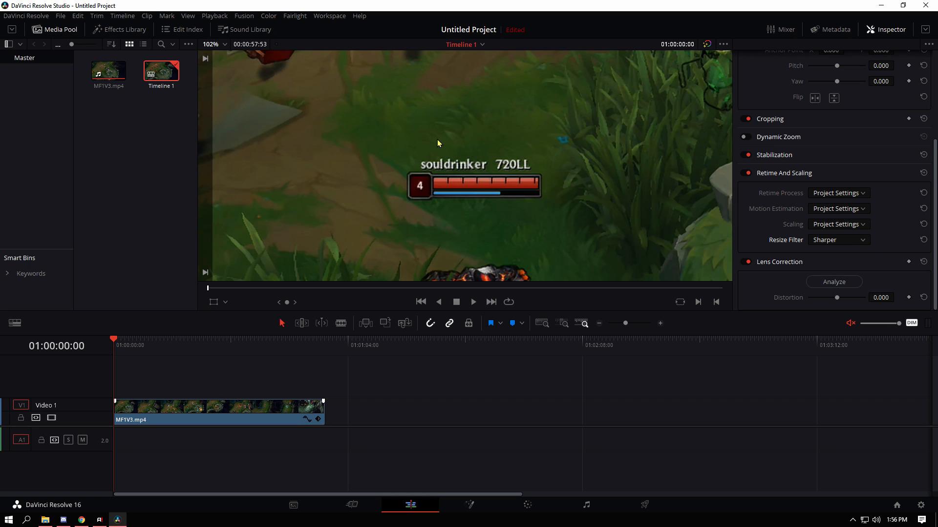
left_click(838, 240)
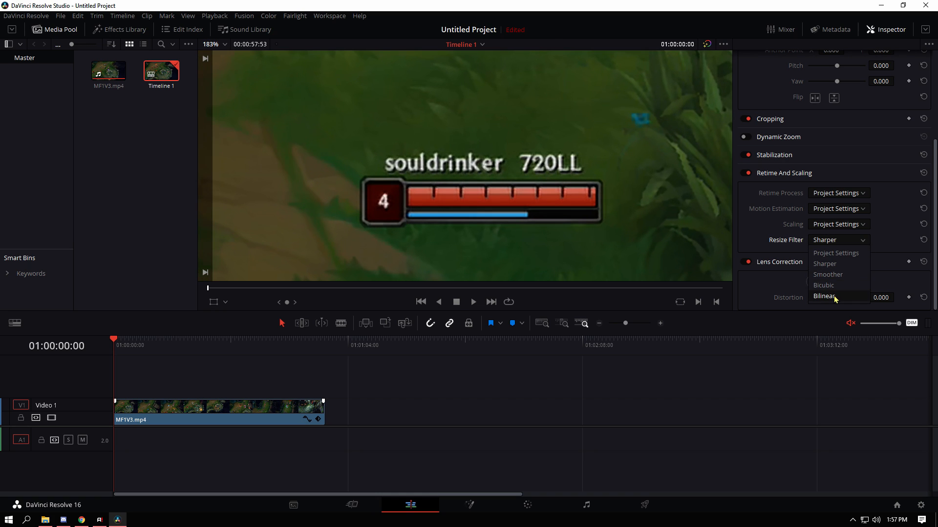
left_click(824, 296)
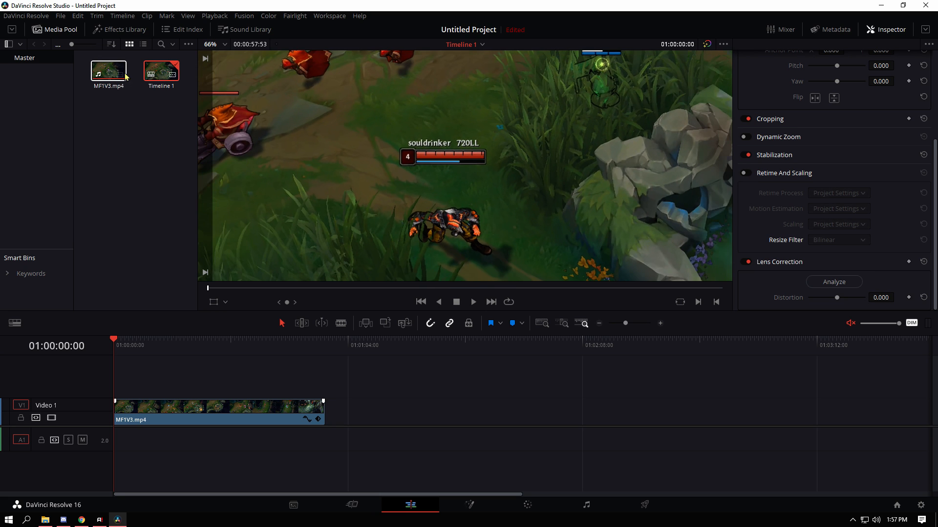
In MF1V3's Clip Attributes, keep Super Scale sharpness Medium and set noise reduction Low.
right_click(109, 71)
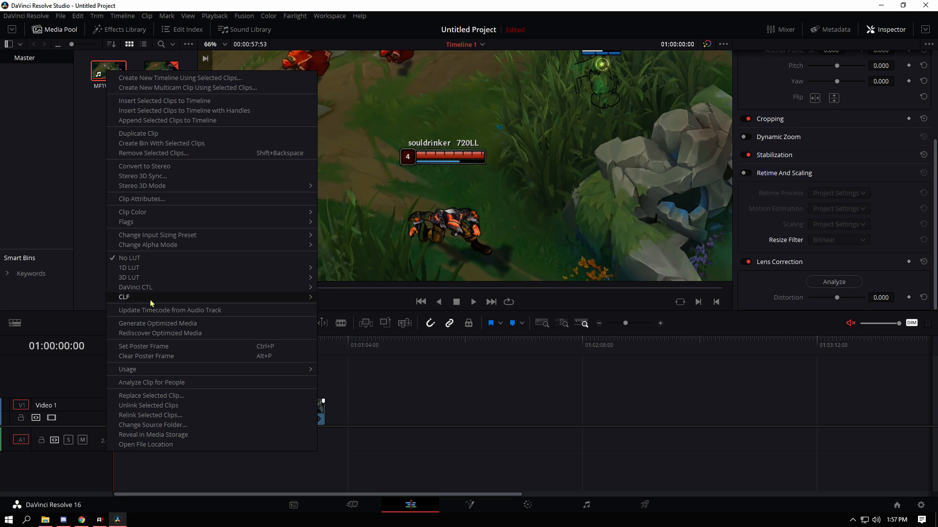
mouse_move(331, 282)
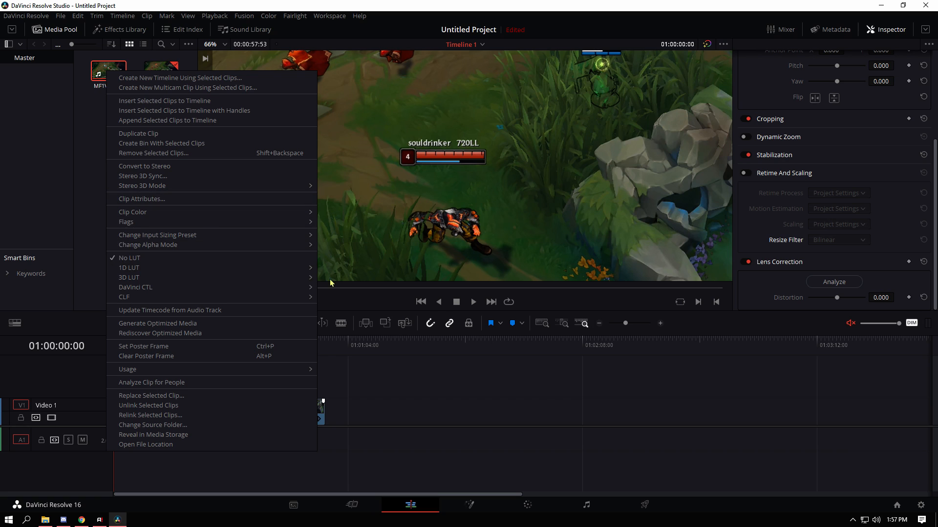
left_click(142, 199)
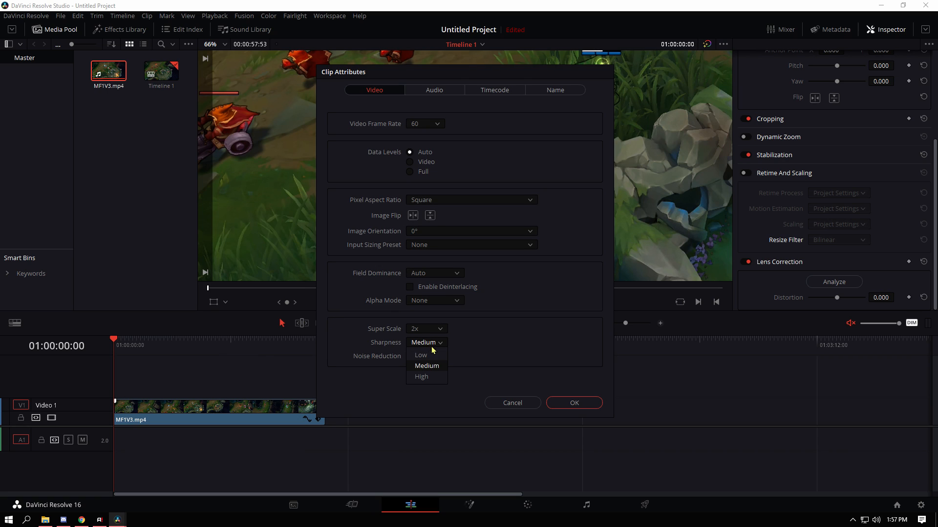
left_click(426, 366)
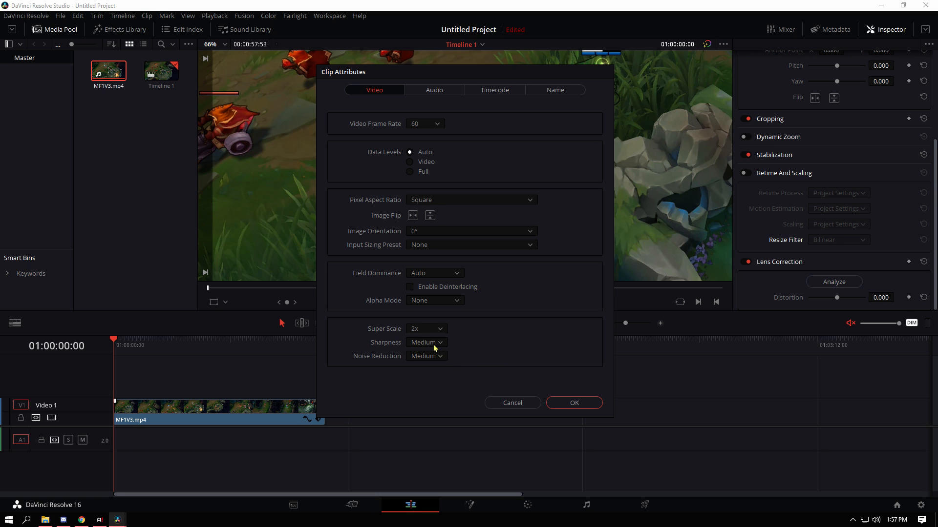
mouse_move(551, 78)
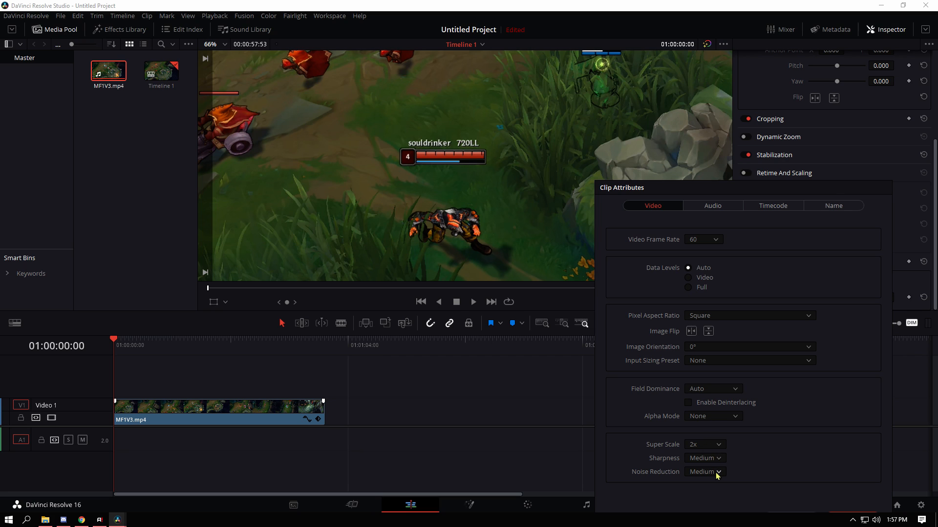
left_click(706, 472)
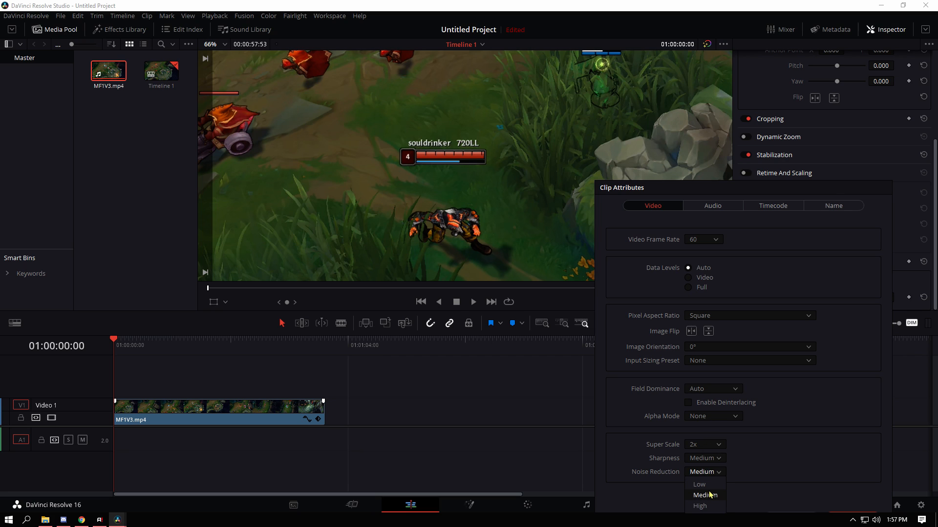
mouse_move(707, 488)
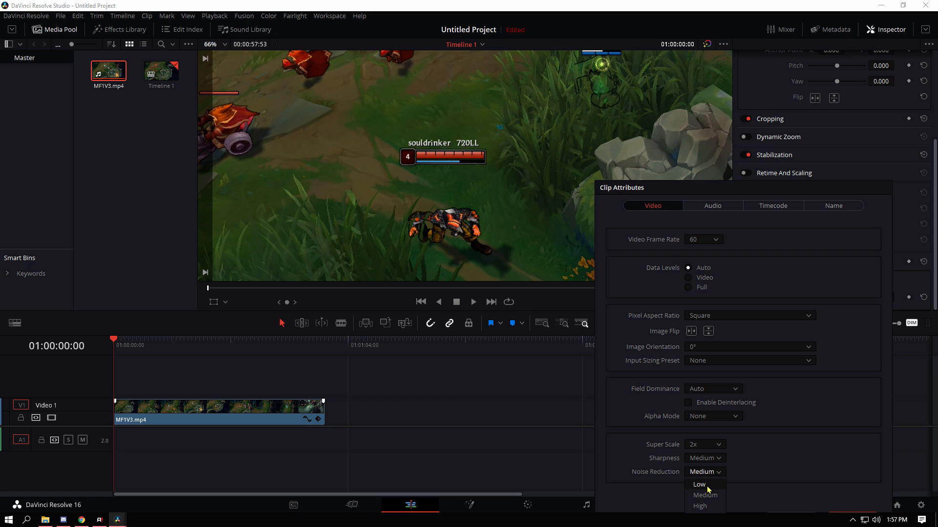
left_click(705, 496)
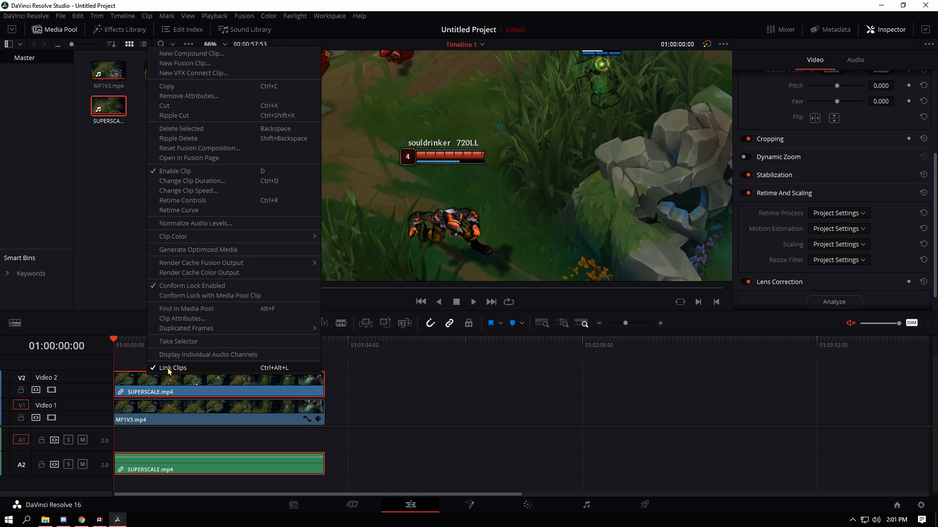
Unlink the SUPERSCALE clip's video from its audio.
left_click(172, 367)
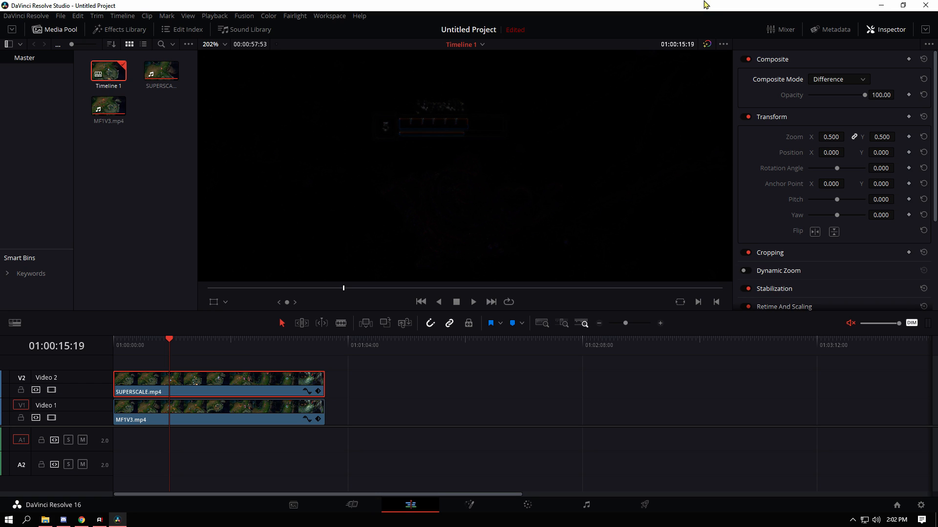
On the Fusion page, add the 'scale' tool, review its Settings, and return to Edit.
left_click(469, 505)
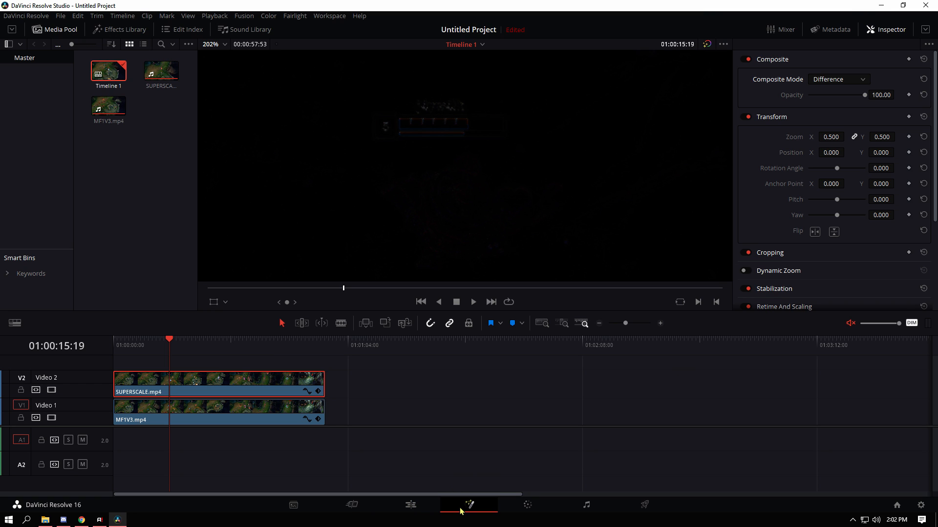
left_click(470, 504)
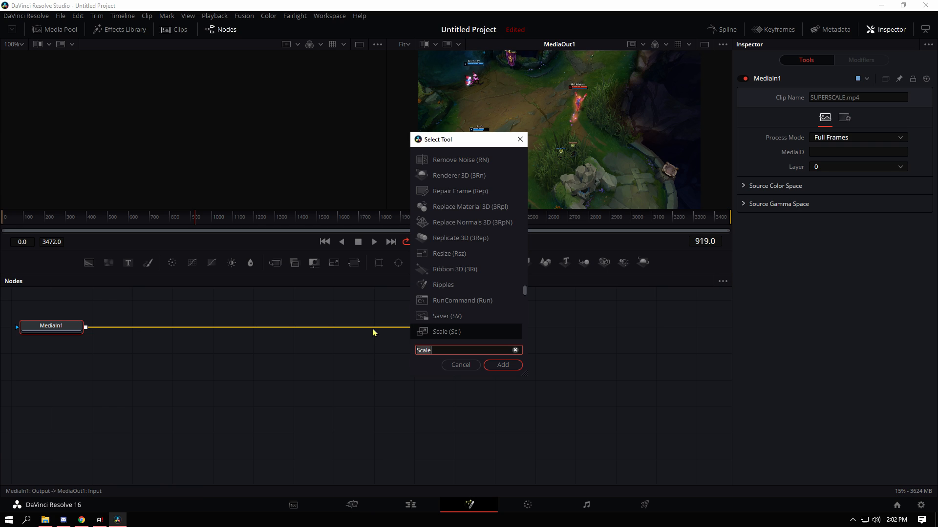
type("scale")
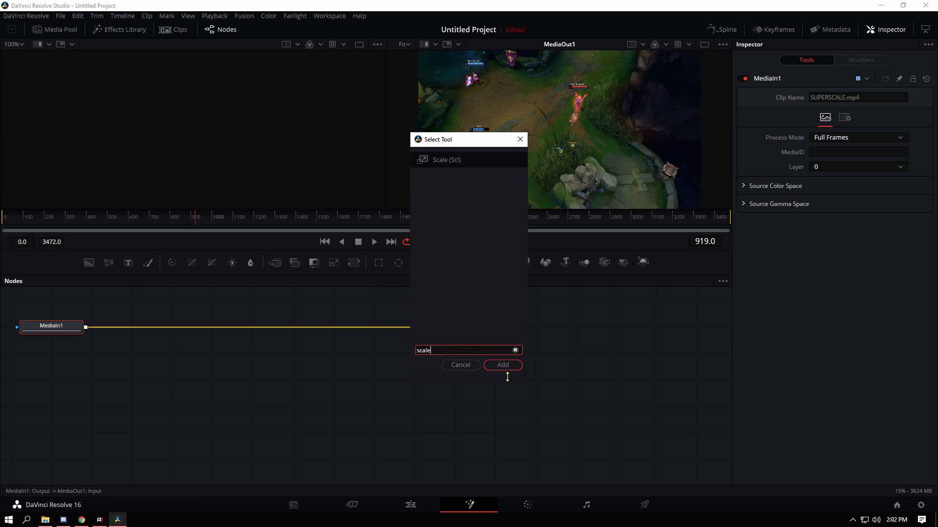
left_click(502, 365)
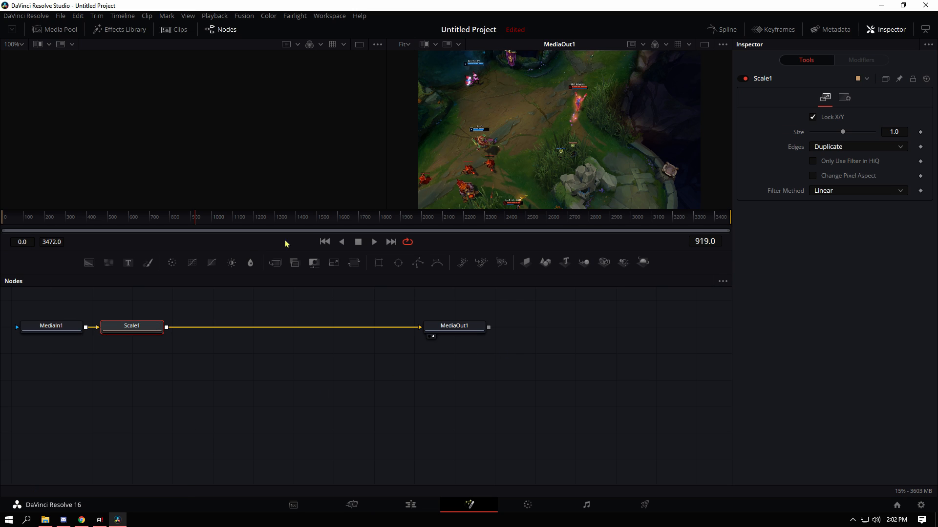
left_click(844, 96)
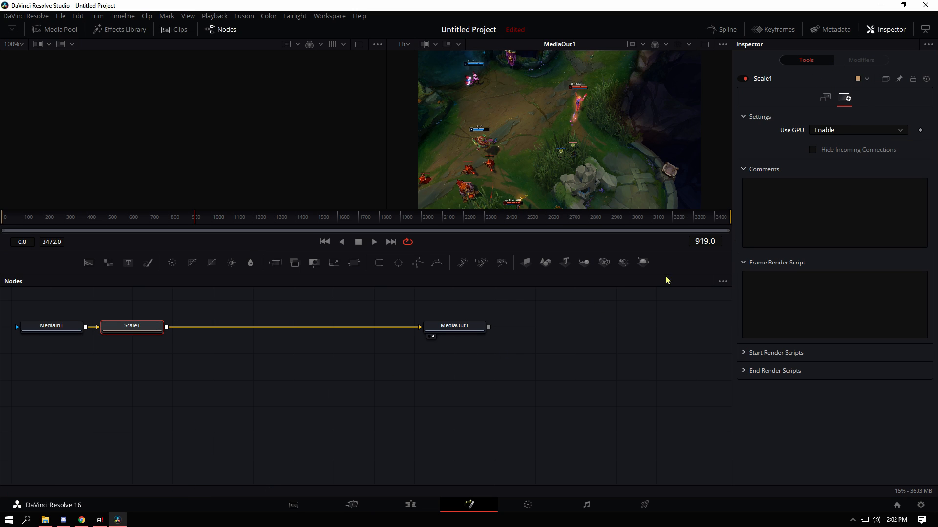
left_click(858, 130)
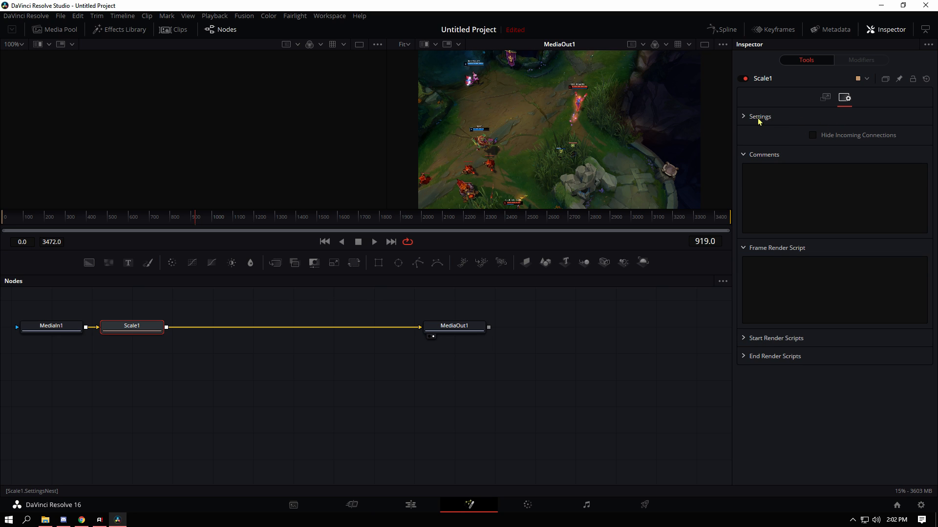
left_click(743, 117)
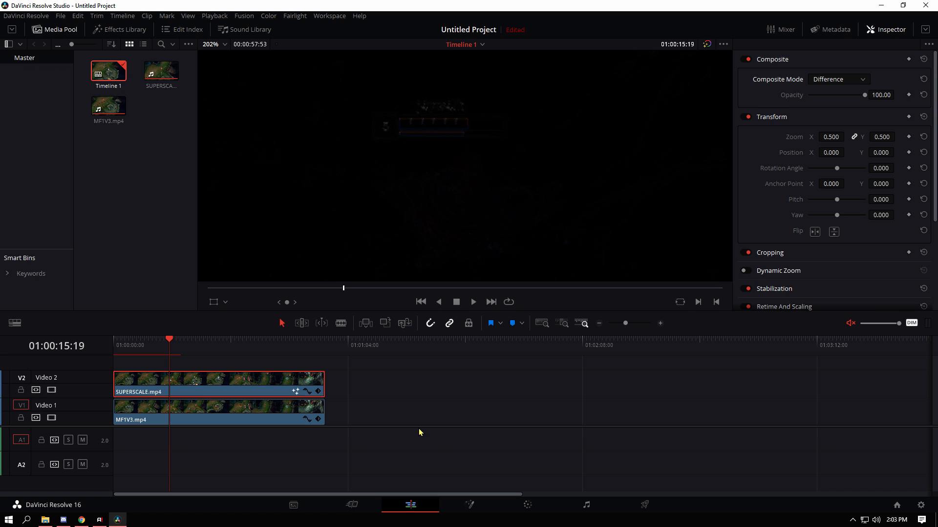
mouse_move(386, 323)
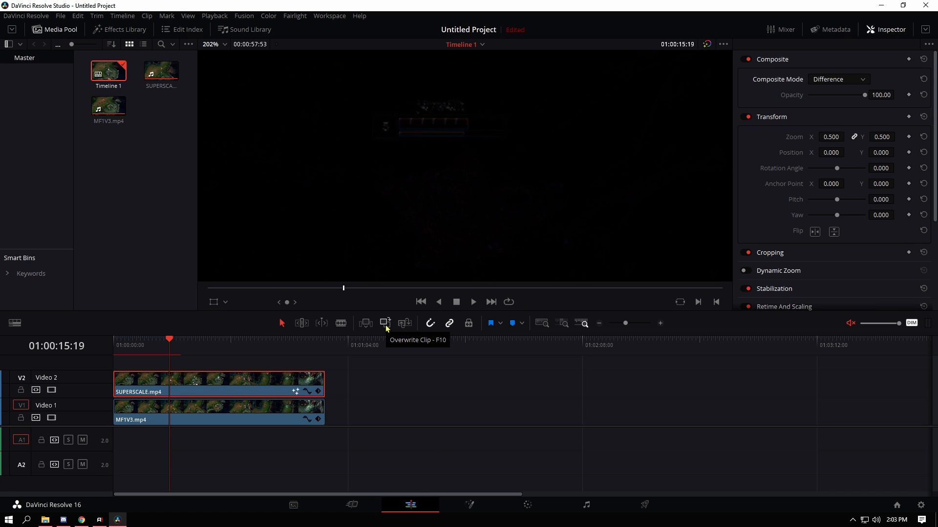
mouse_move(553, 4)
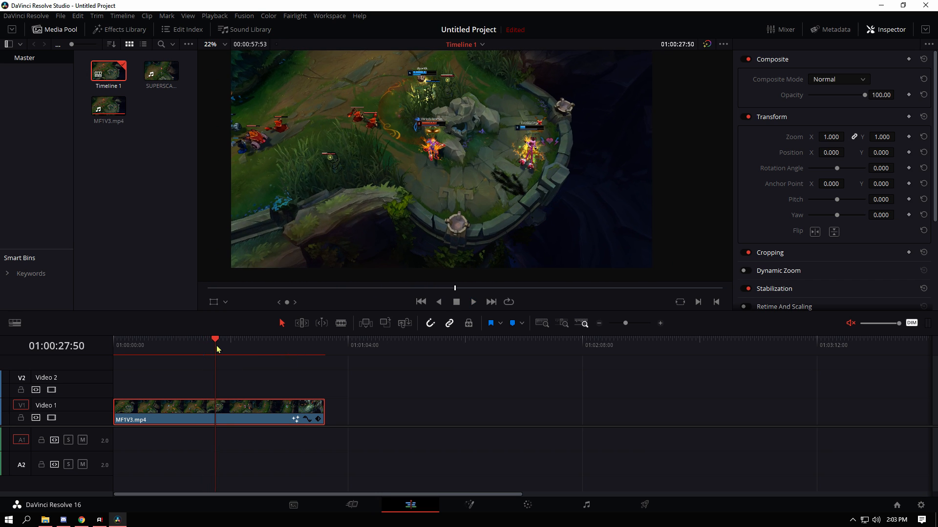
Right-click the empty Video 2 track and move the playhead further into MF1V3.
right_click(228, 375)
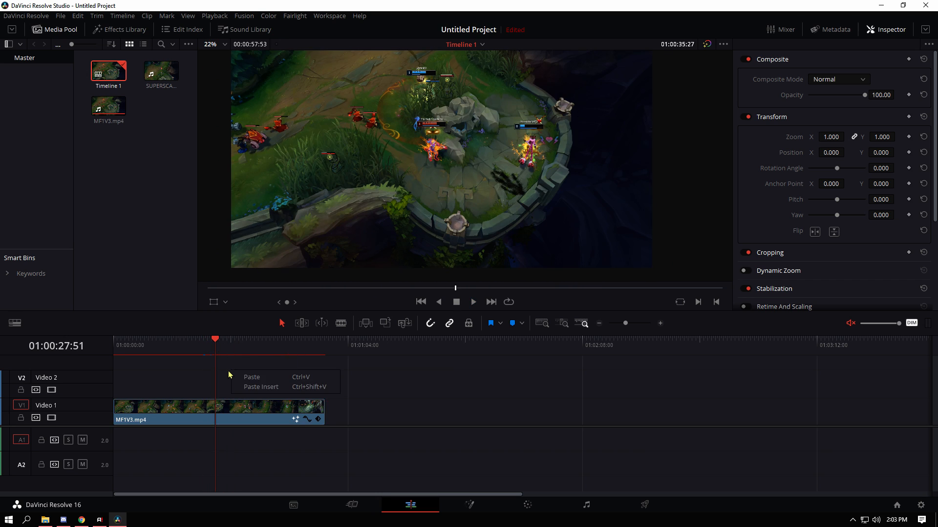
left_click(228, 340)
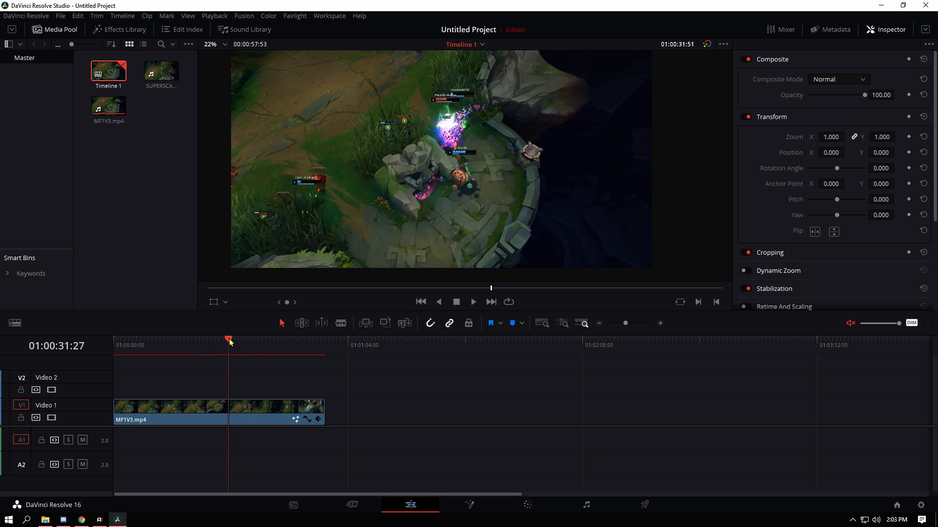
left_click(229, 340)
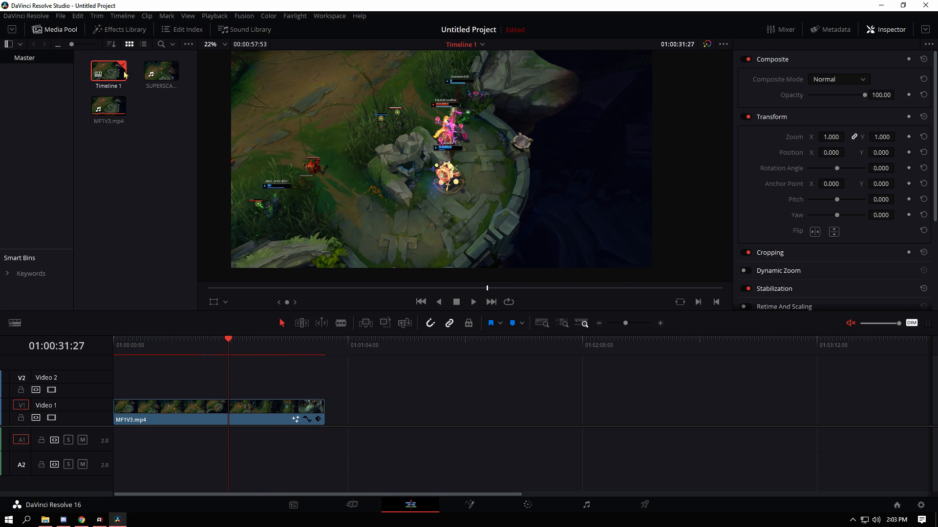
Search the Effects Library for 'text' and drop the Text title above MF1V3.
left_click(125, 29)
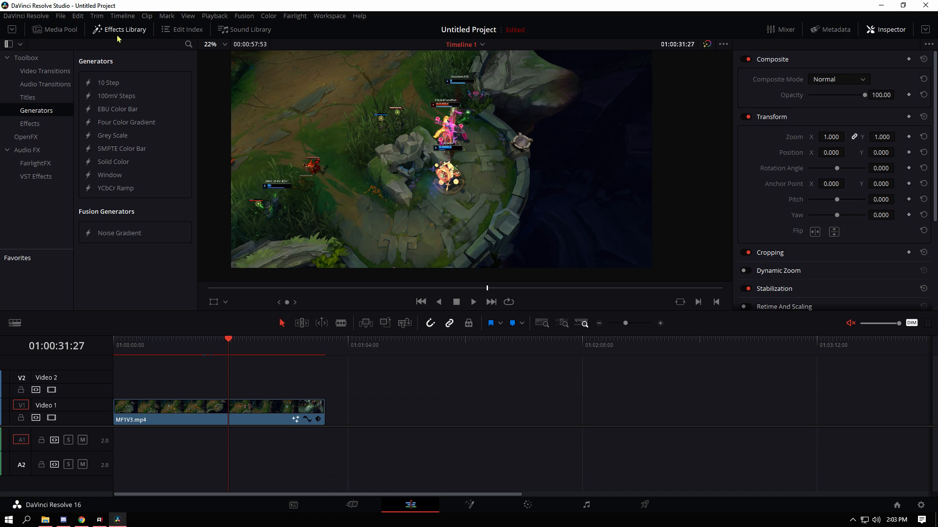
type("t")
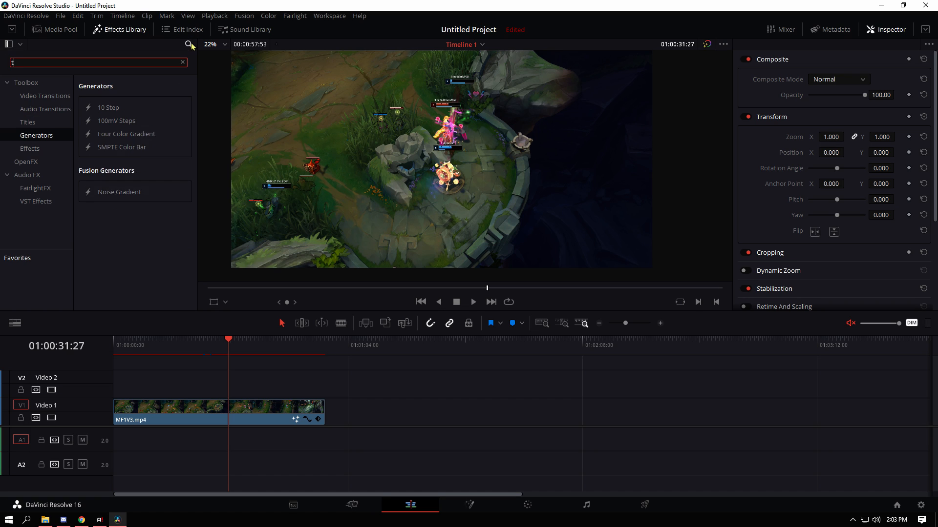
type("text")
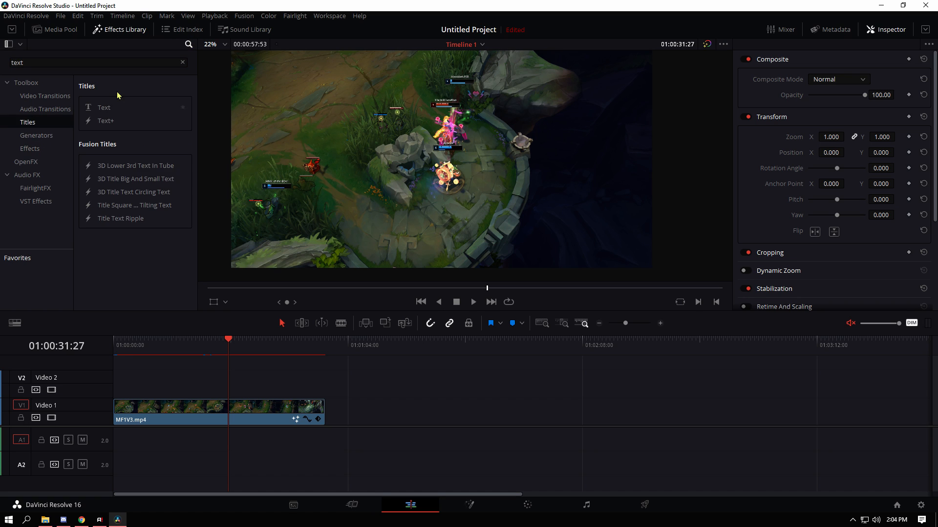
left_click_drag(104, 107, 173, 369)
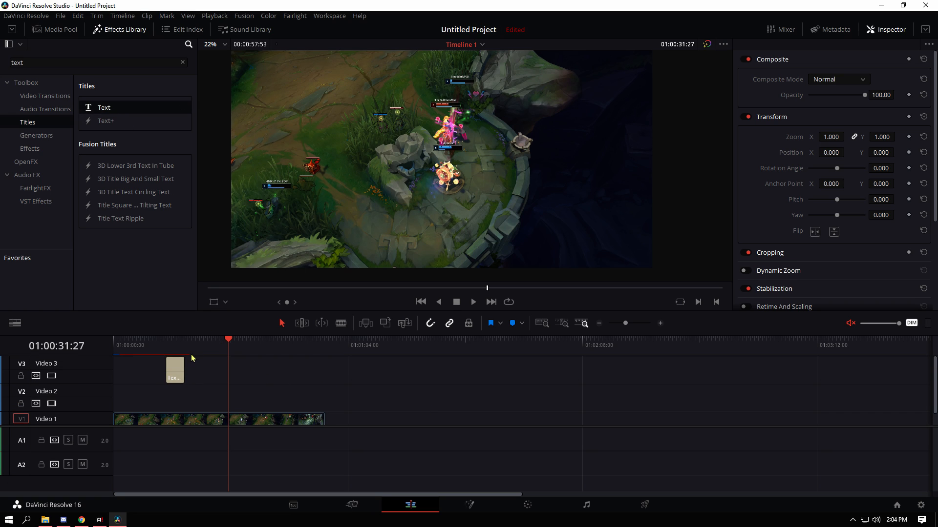
left_click_drag(184, 369, 258, 370)
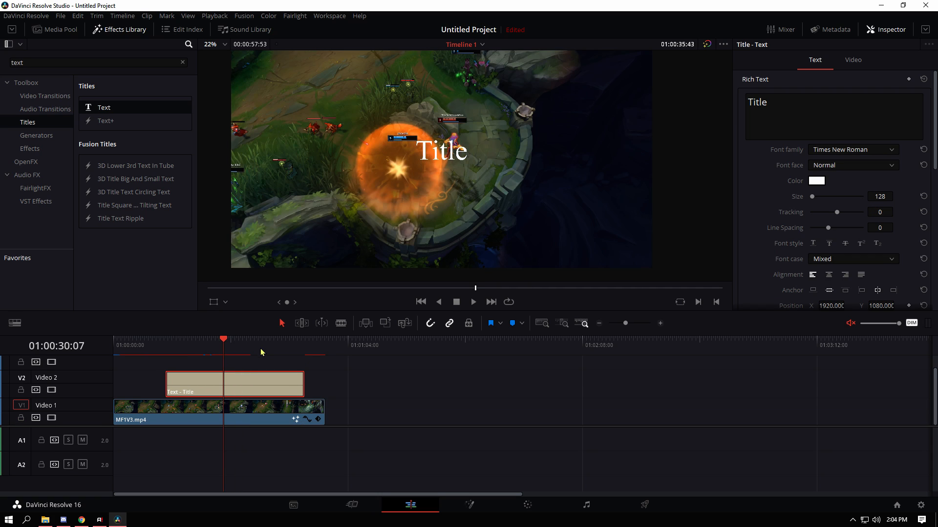
Clear the title's placeholder text and scrub the playhead across the title.
left_click(215, 340)
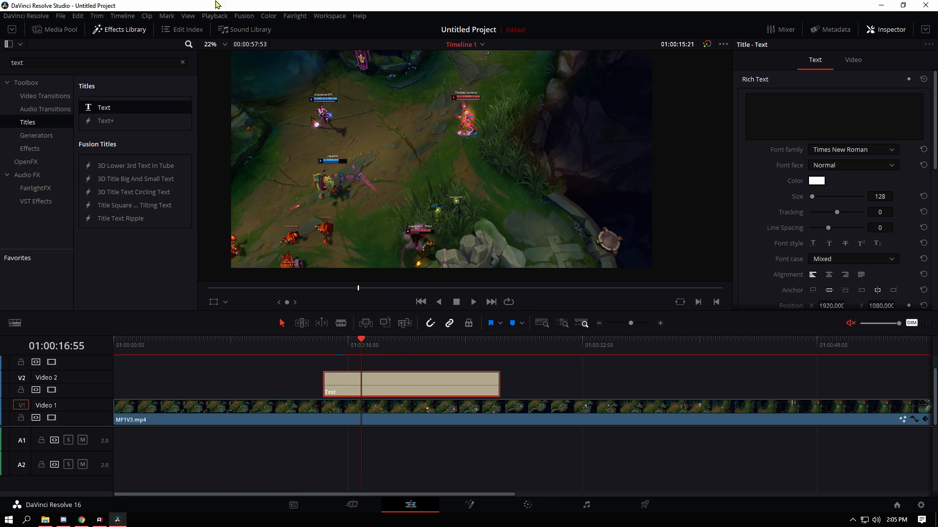
mouse_move(452, 353)
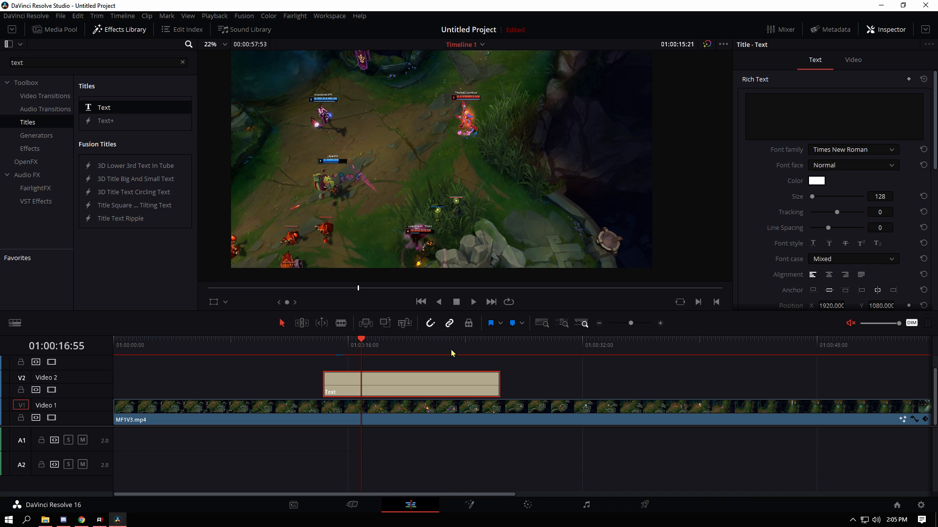
left_click(531, 343)
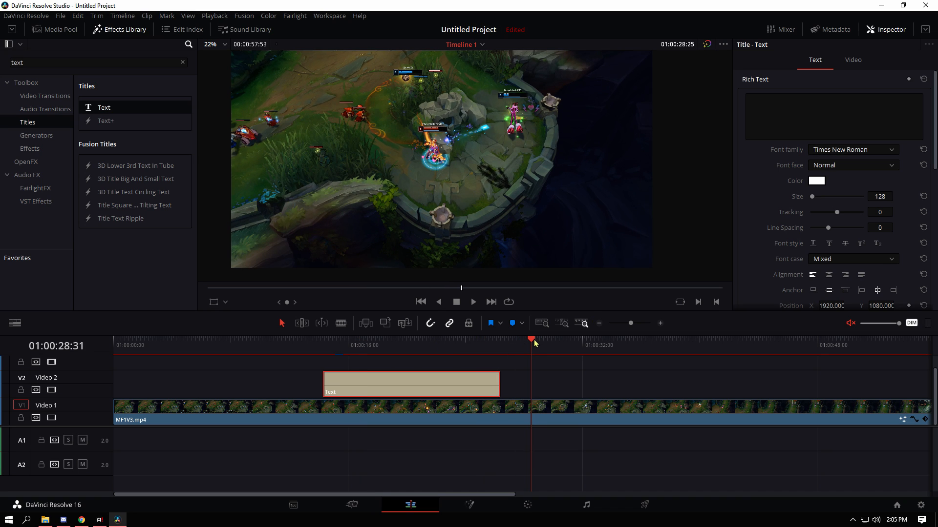
mouse_move(343, 347)
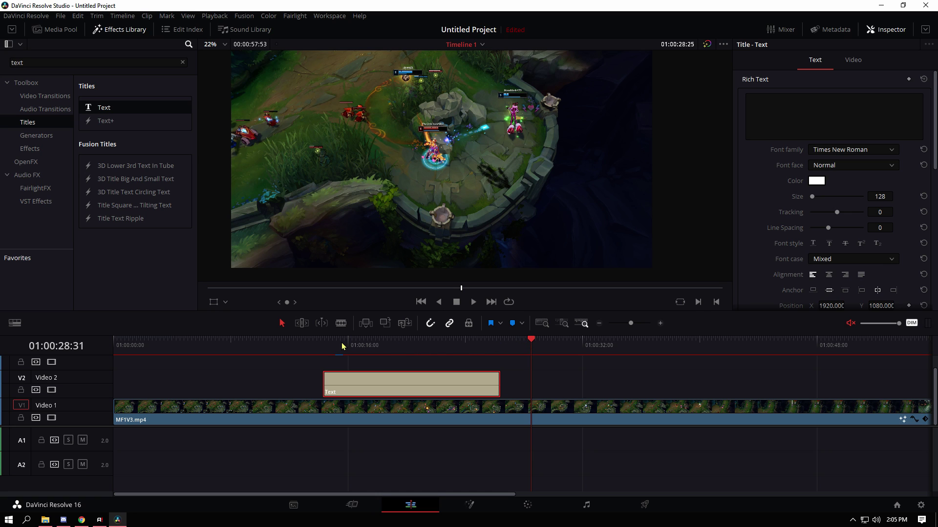
left_click(339, 353)
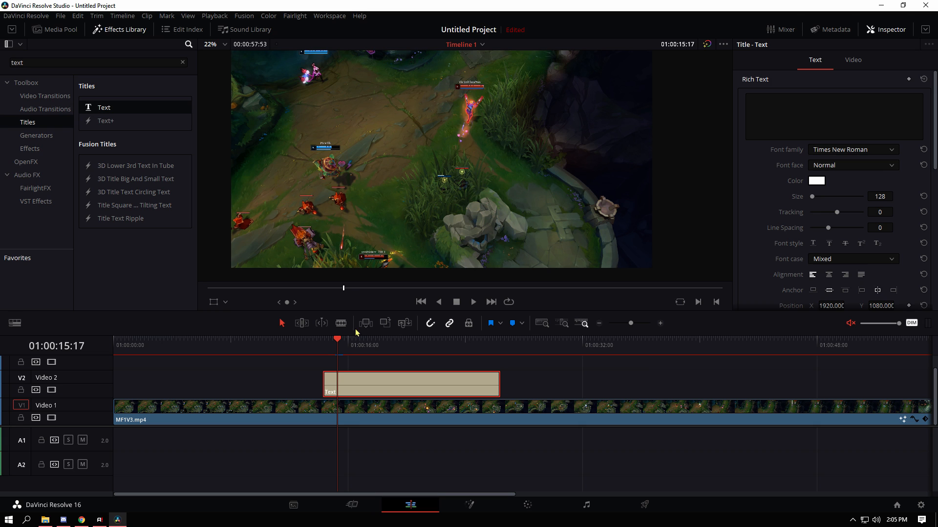
left_click(400, 339)
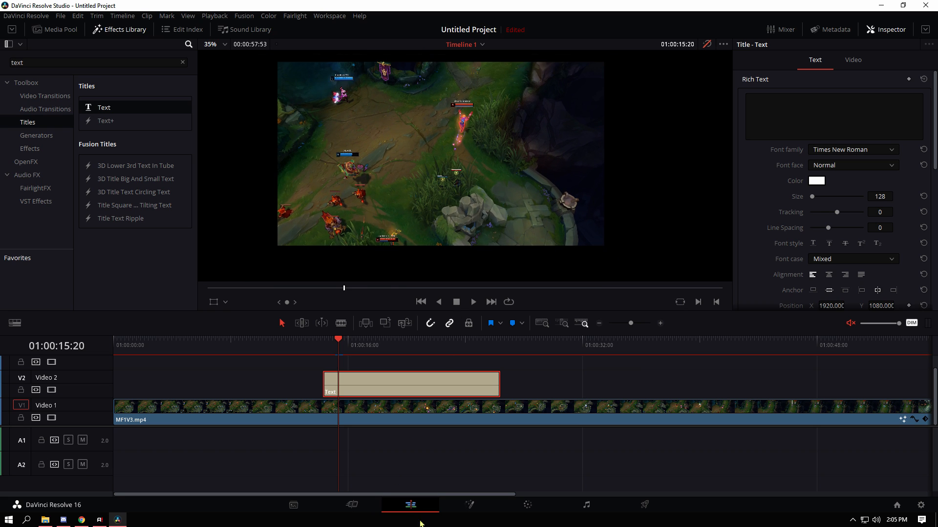
In Fusion, move Scale1 beside MediaOut1, then view MF1V3's Retime And Scaling in Edit.
left_click(469, 505)
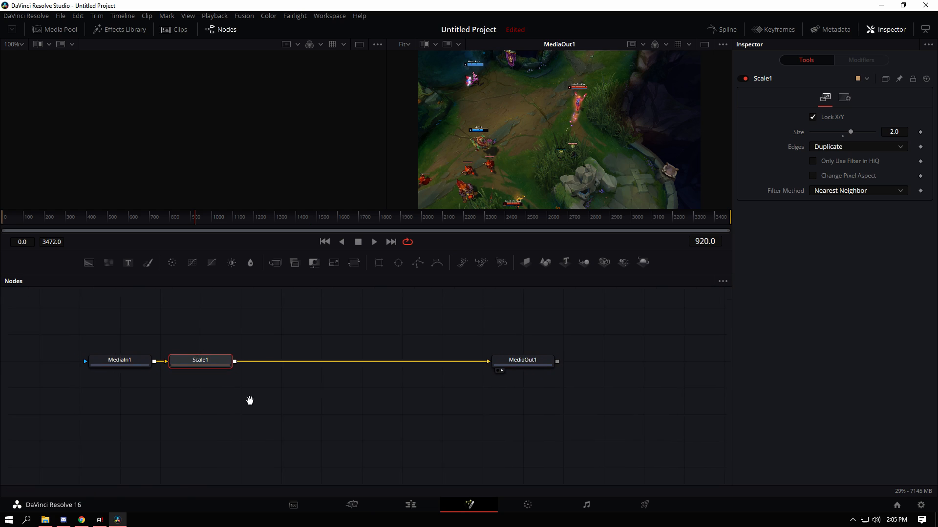
left_click_drag(199, 360, 449, 356)
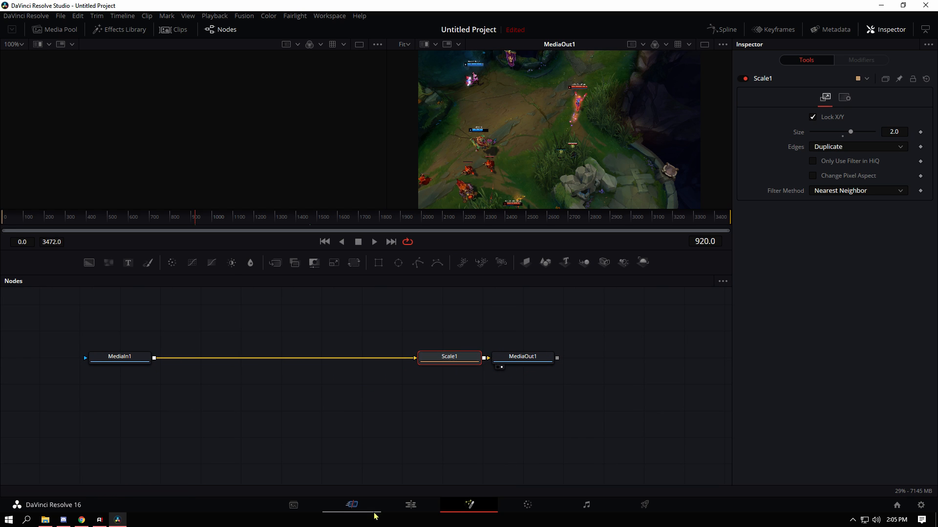
left_click(410, 505)
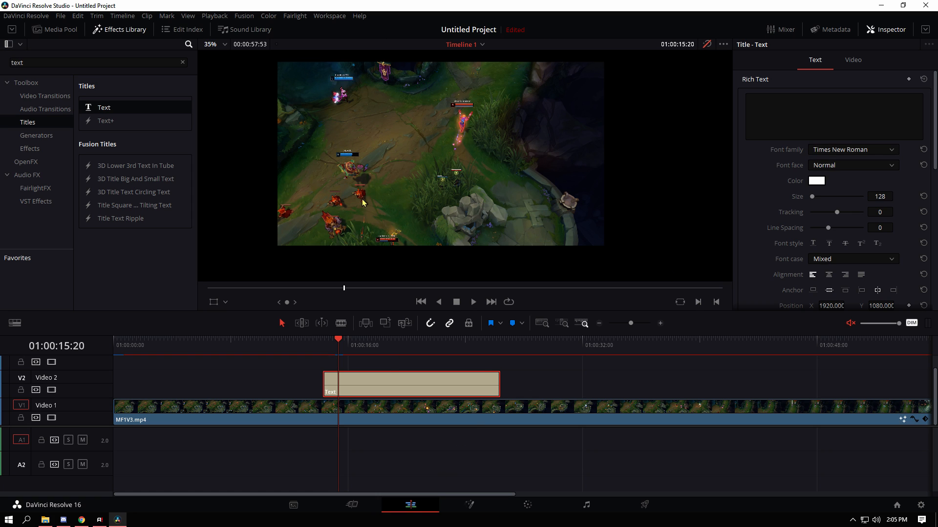
mouse_move(96, 35)
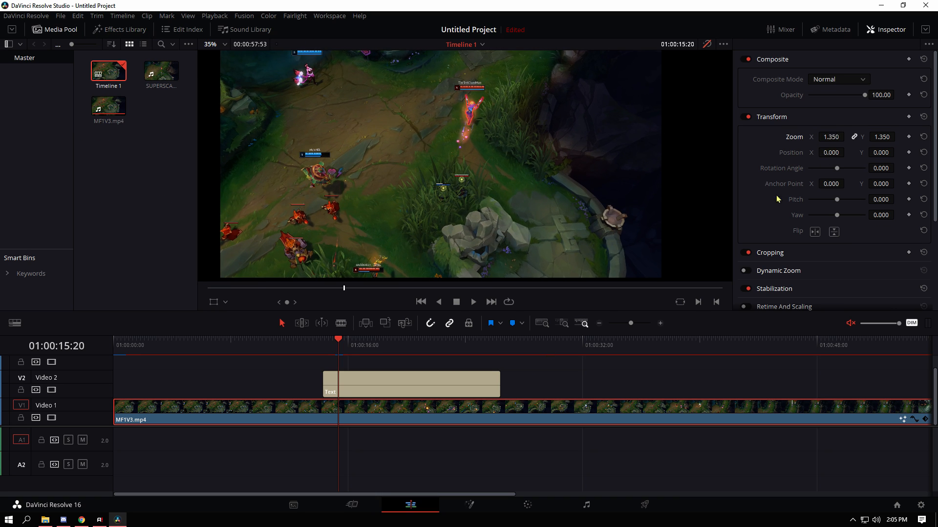
scroll("down", 3)
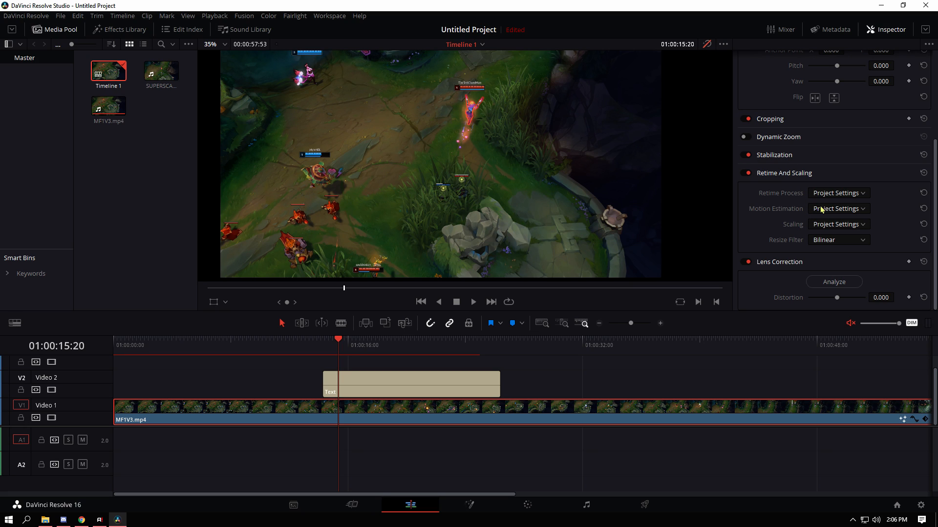
mouse_move(740, 217)
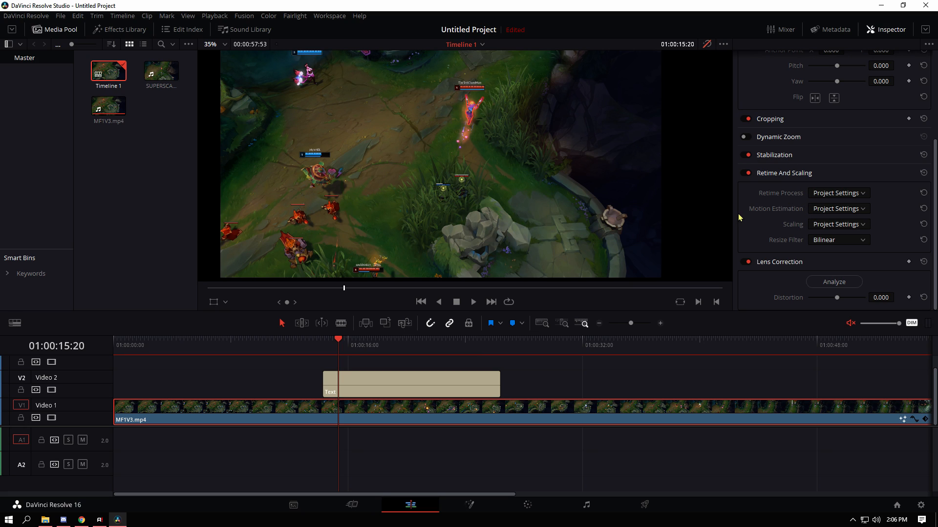